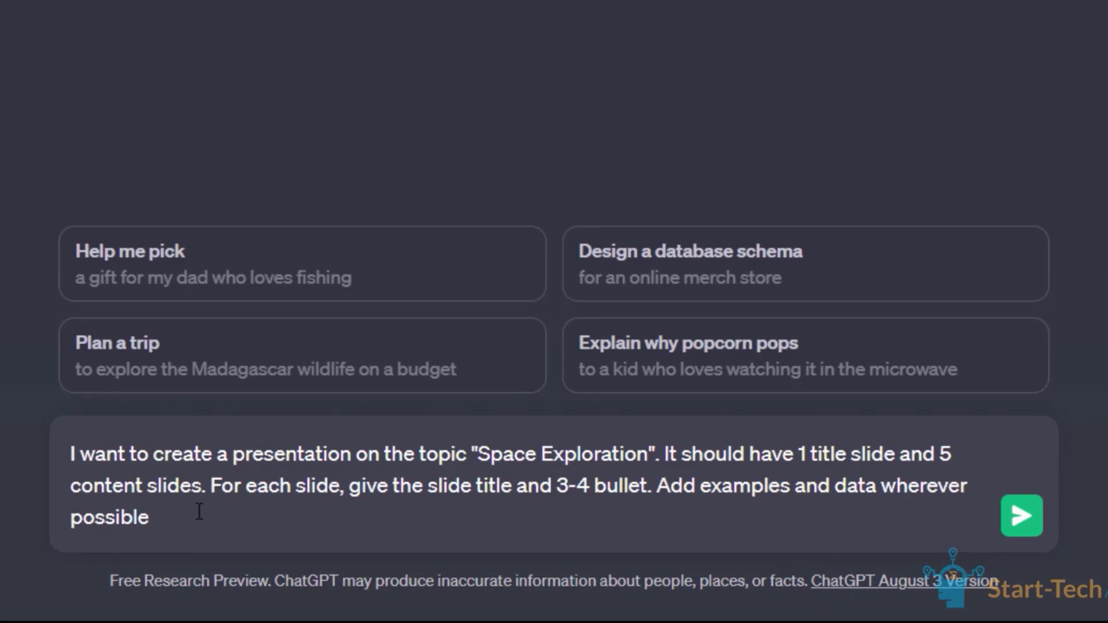
mouse_move(242, 504)
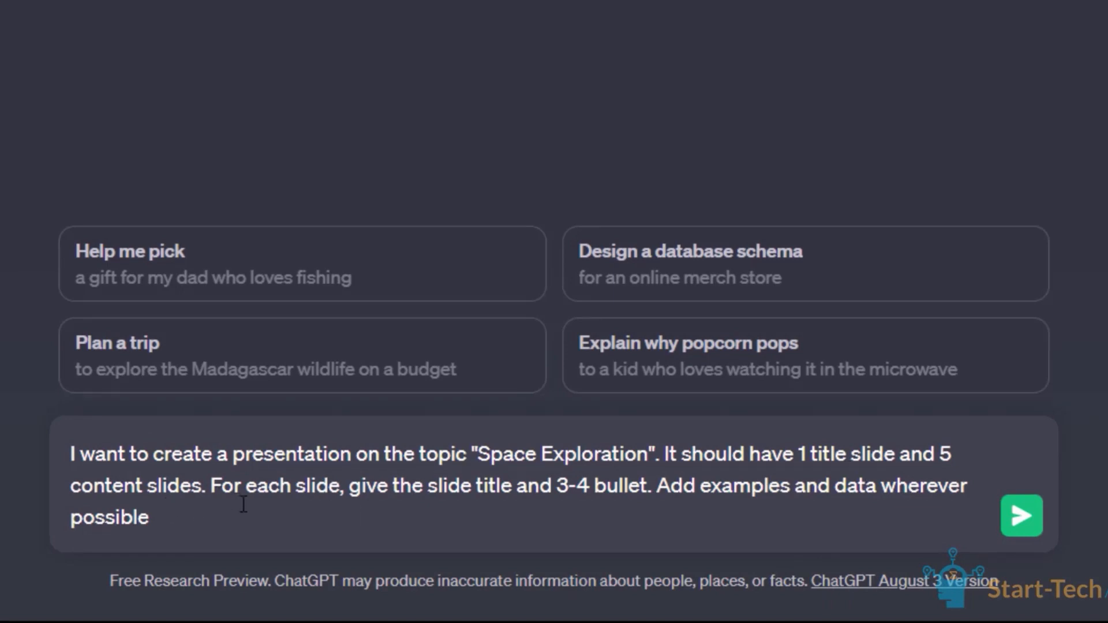
mouse_move(804, 456)
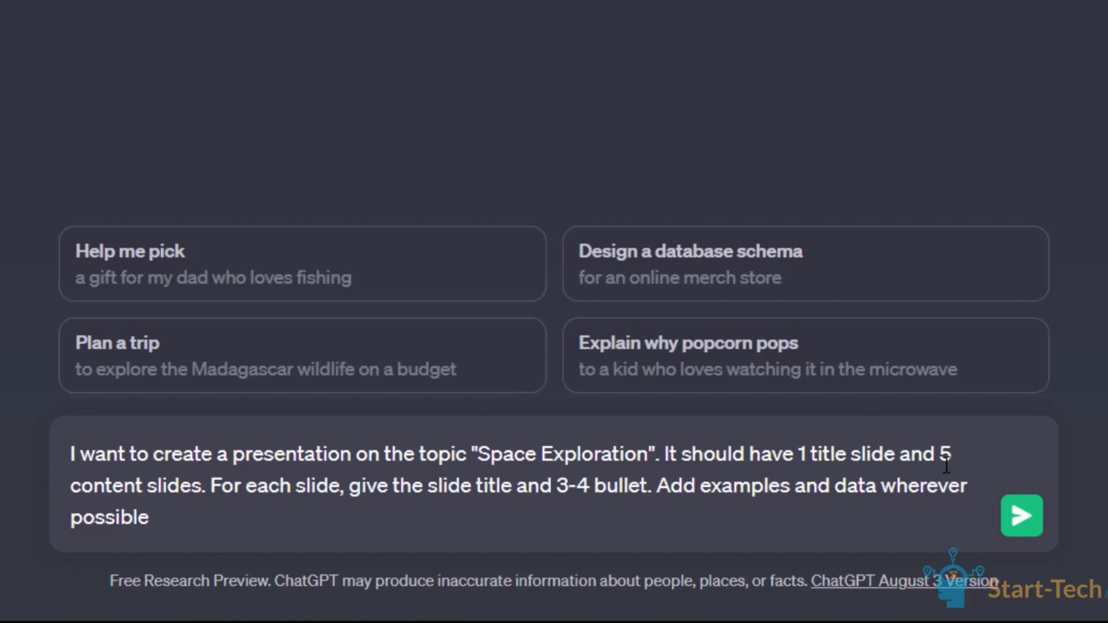
mouse_move(765, 528)
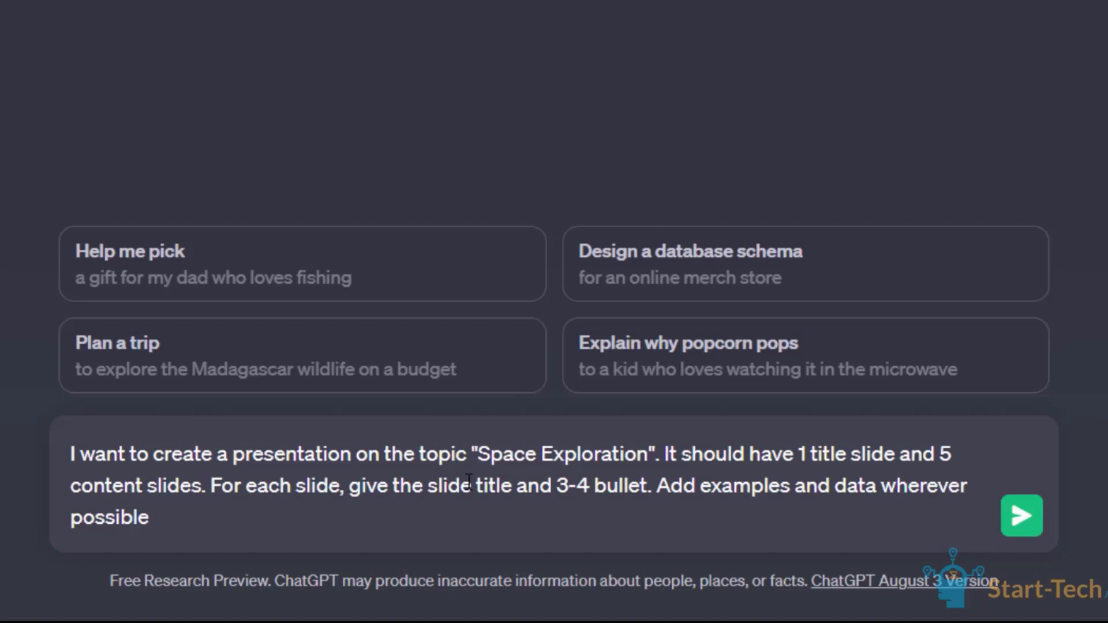
mouse_move(640, 498)
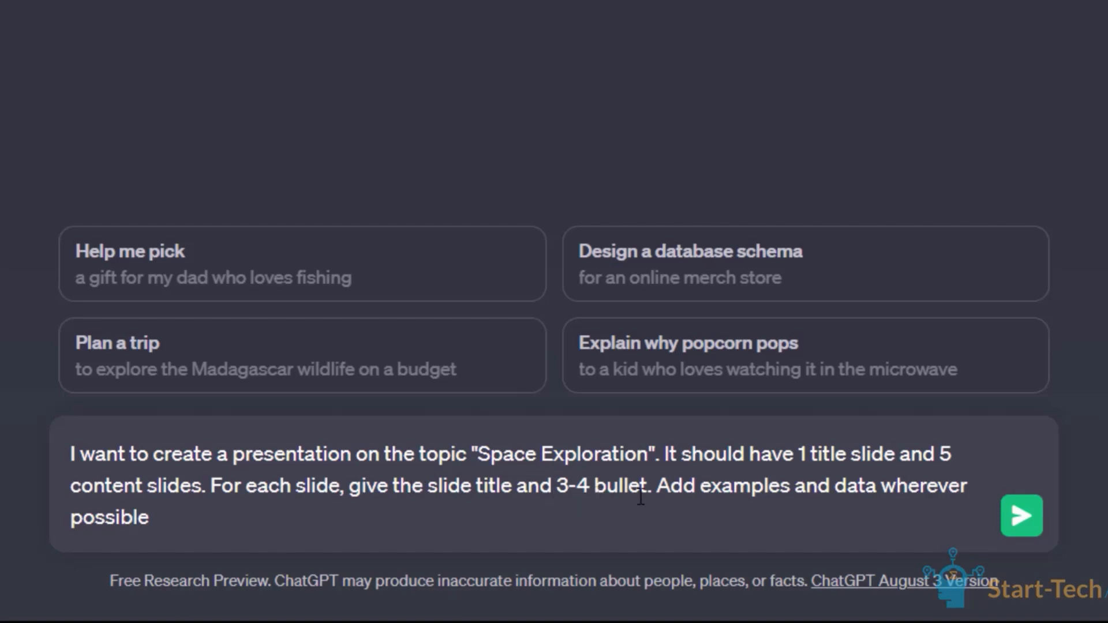
mouse_move(832, 506)
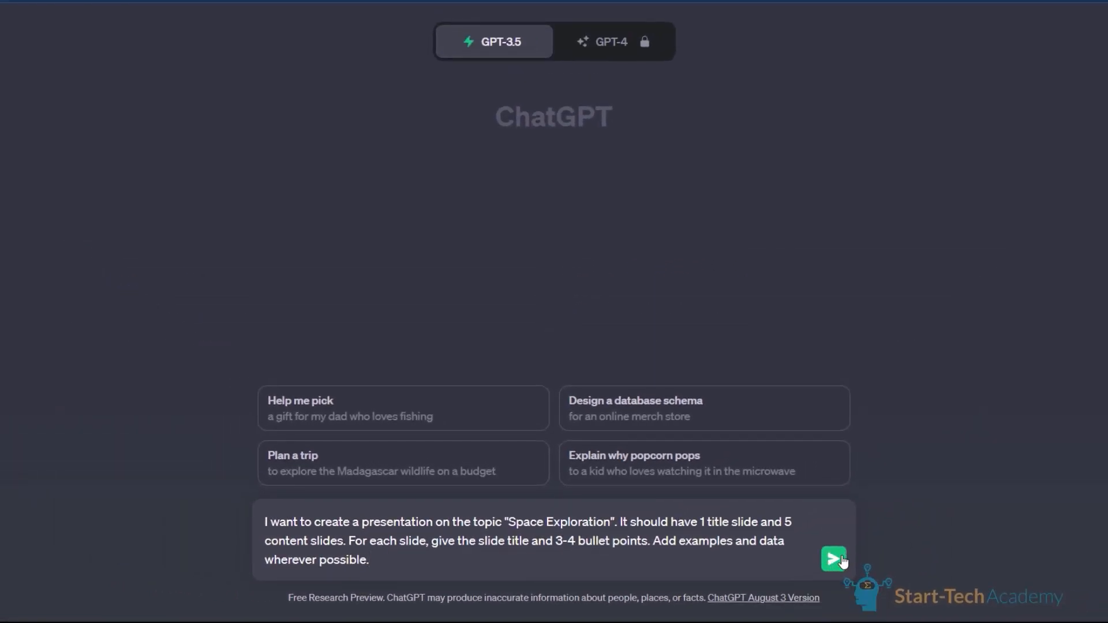
Step: Submit the prompt and review the generated outline with examples like Apollo 11 and 550+ missions
left_click(833, 559)
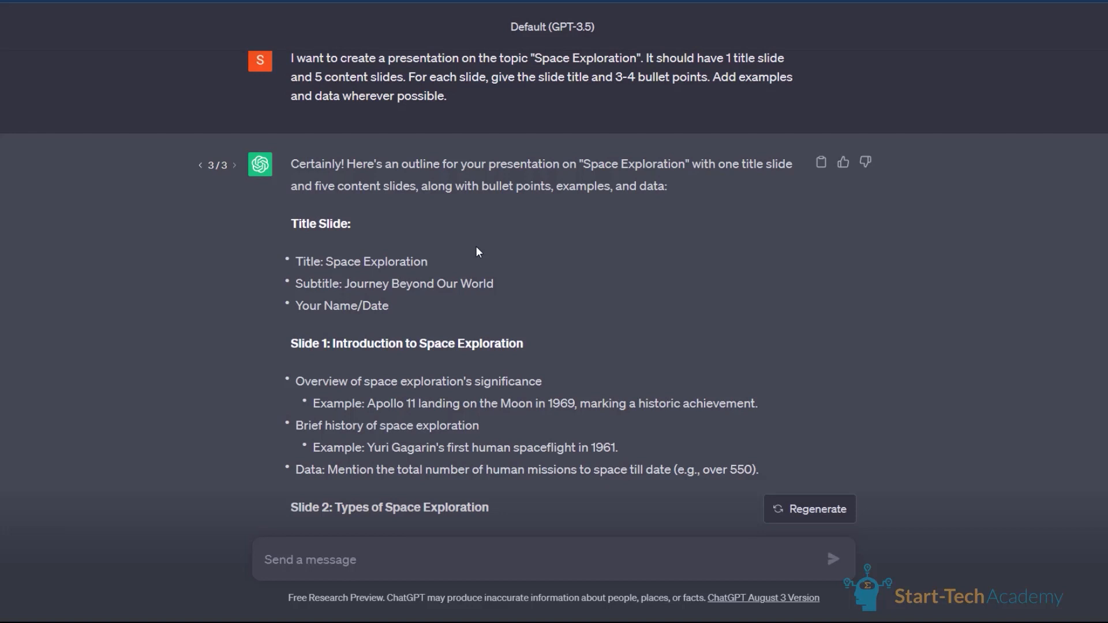
scroll("down", 3)
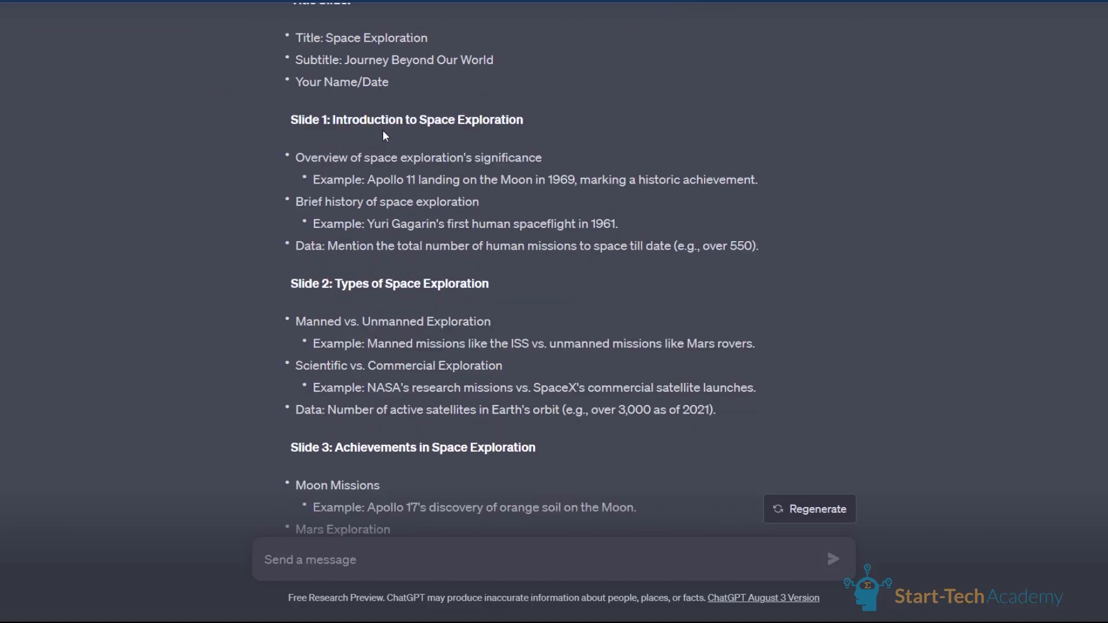
mouse_move(446, 192)
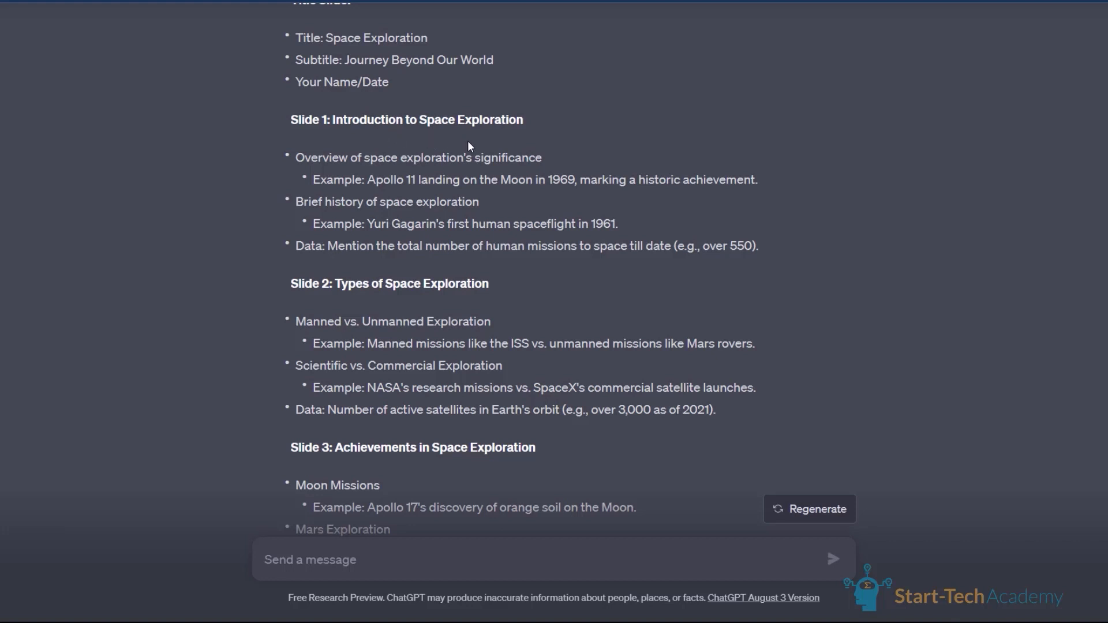
mouse_move(477, 302)
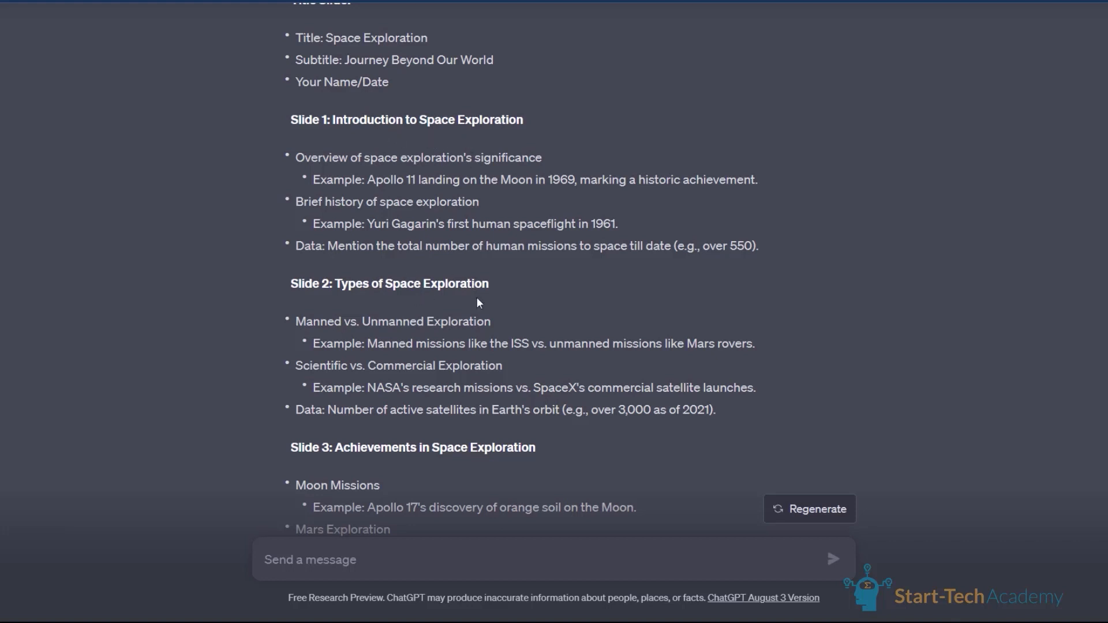
scroll("down", 3)
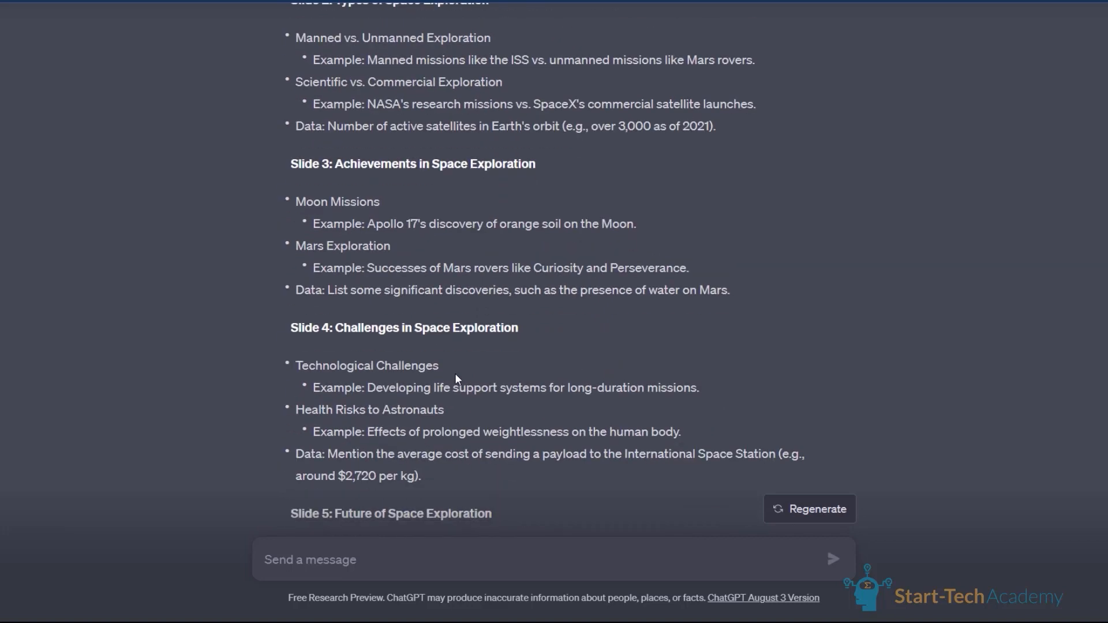
scroll("down", 3)
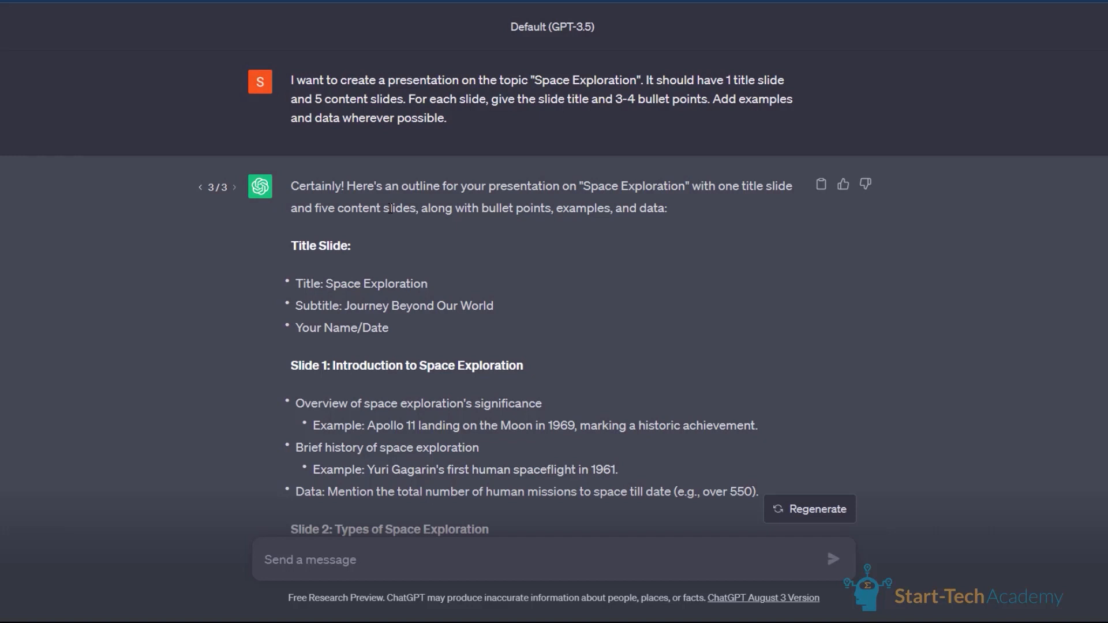
mouse_move(521, 179)
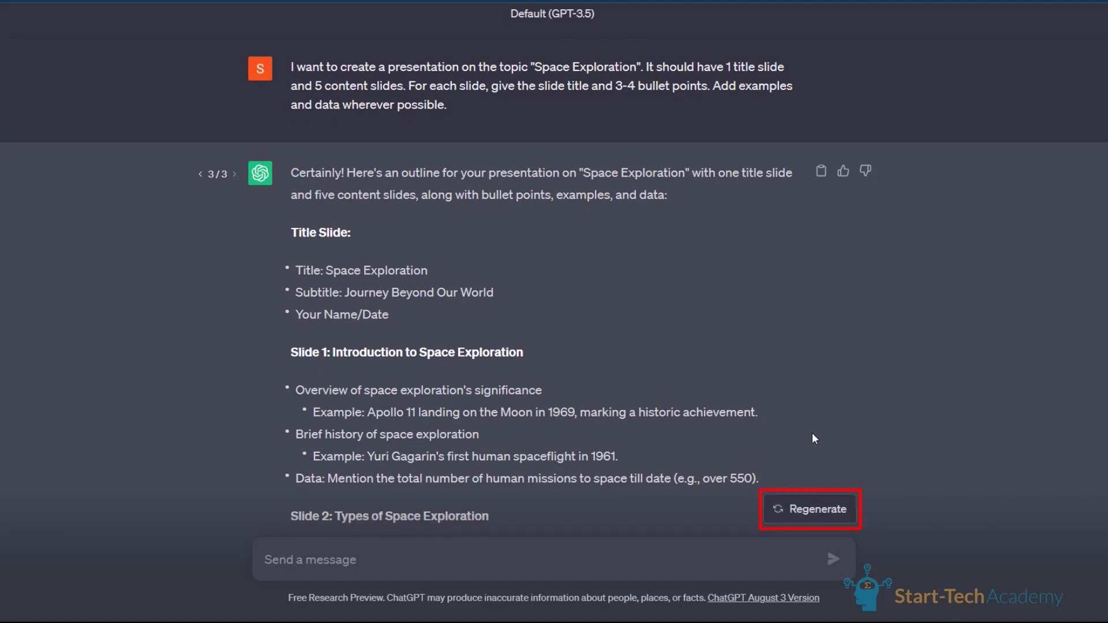
left_click(498, 559)
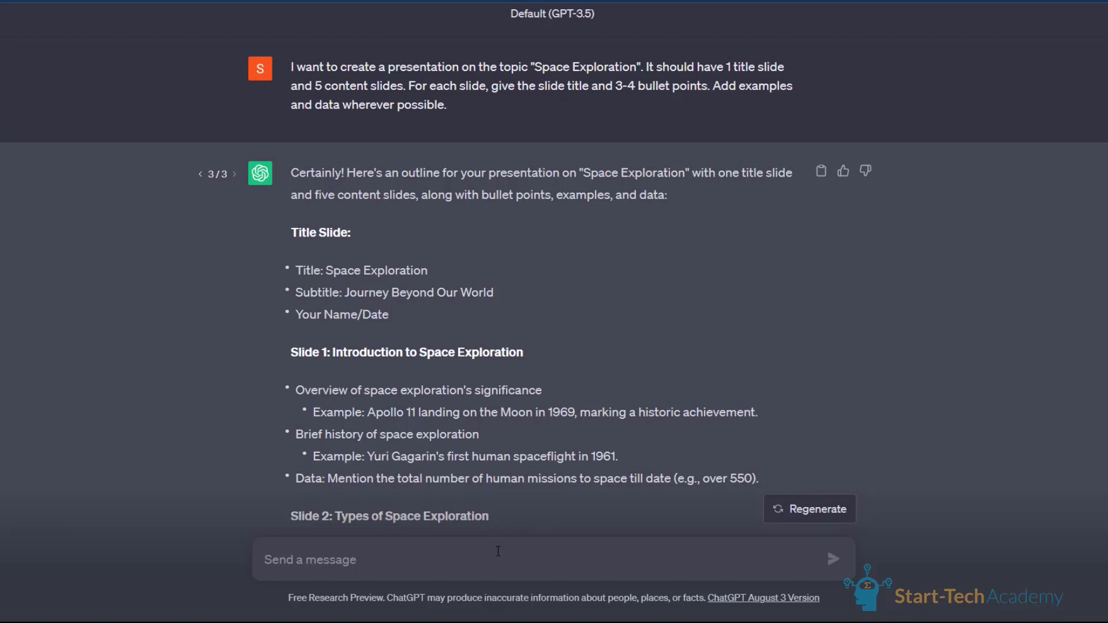
left_click(495, 559)
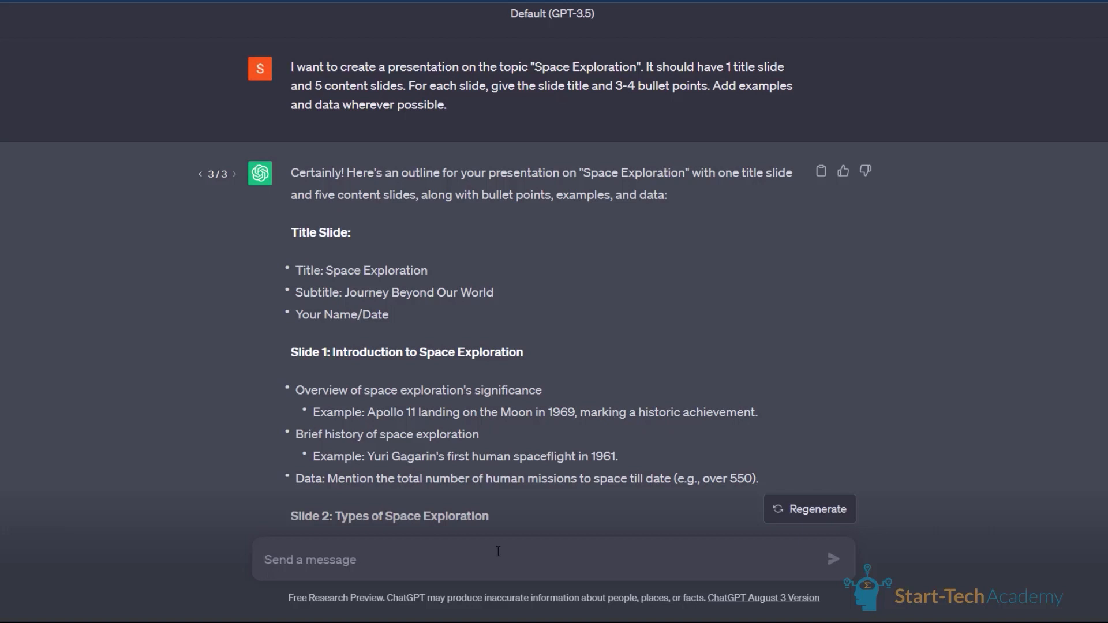
mouse_move(417, 287)
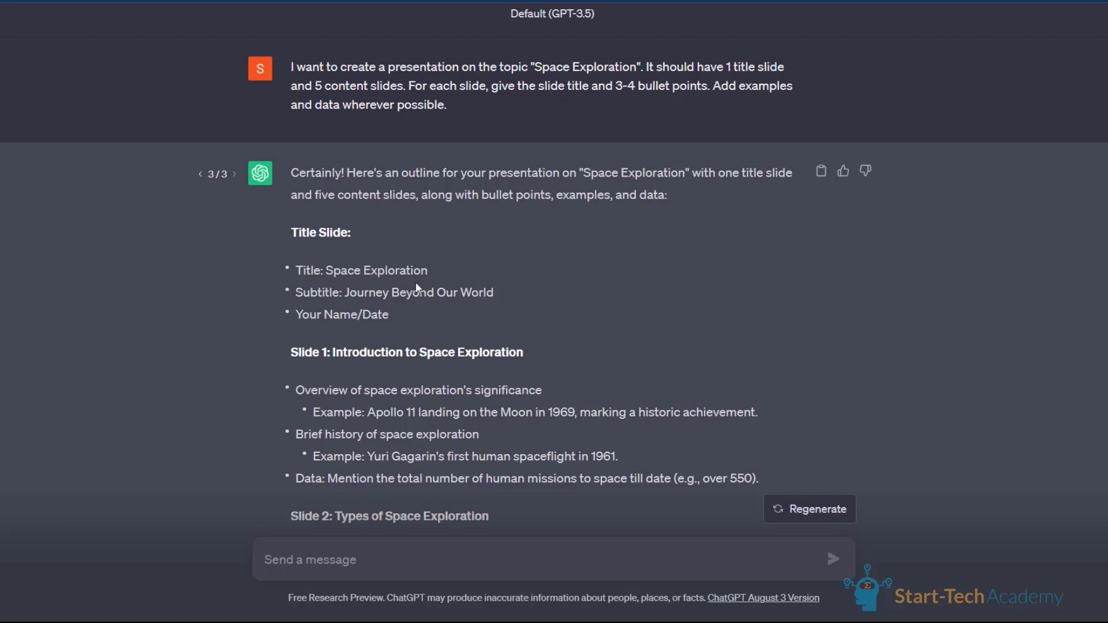
Step: Draft a follow-up asking for VBA code that builds a PowerPoint from these slide titles and bullets
scroll("down", 3)
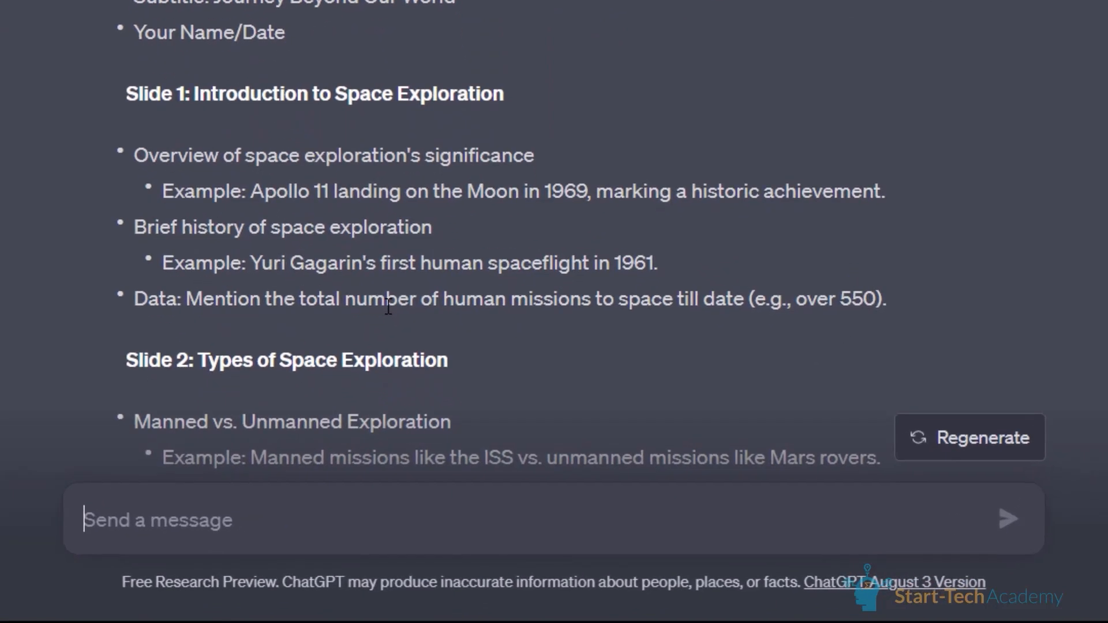
mouse_move(374, 106)
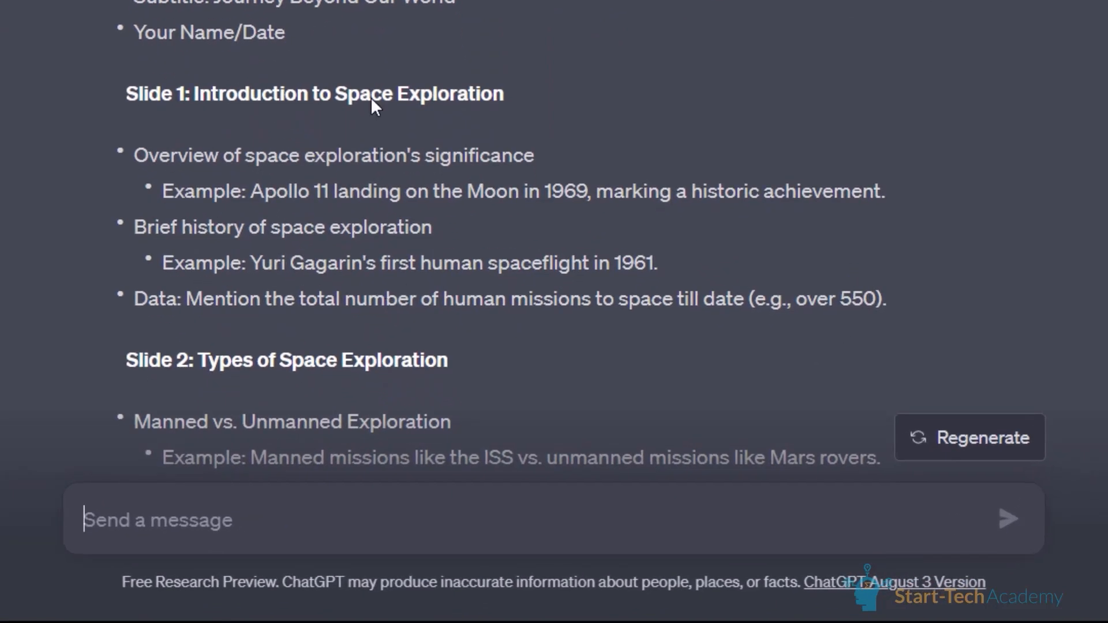
type("Write VBA code for making a powerpoint presentation containing these slide titles and bullet points.")
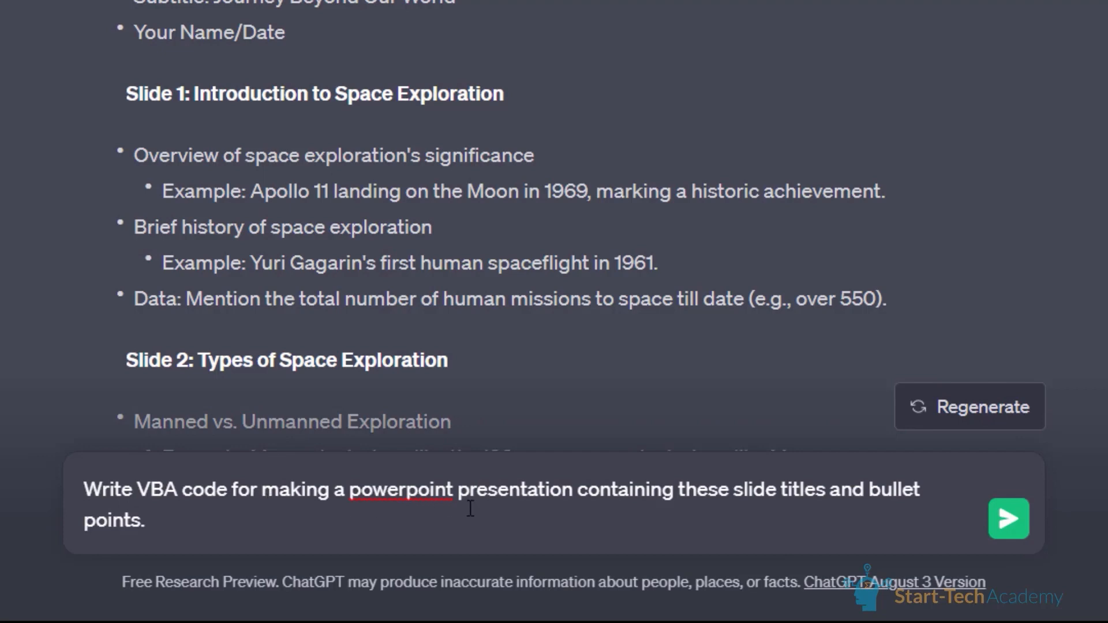
mouse_move(794, 508)
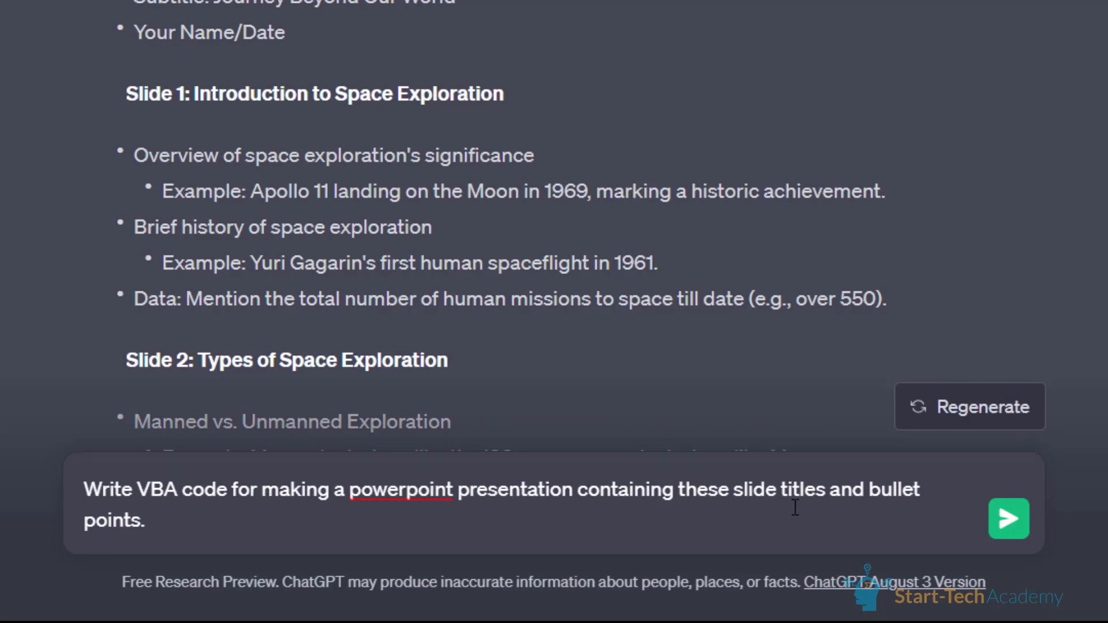
Step: Copy the CreateSpaceExplorationPresentation VBA code from ChatGPT's reply
scroll("down", 3)
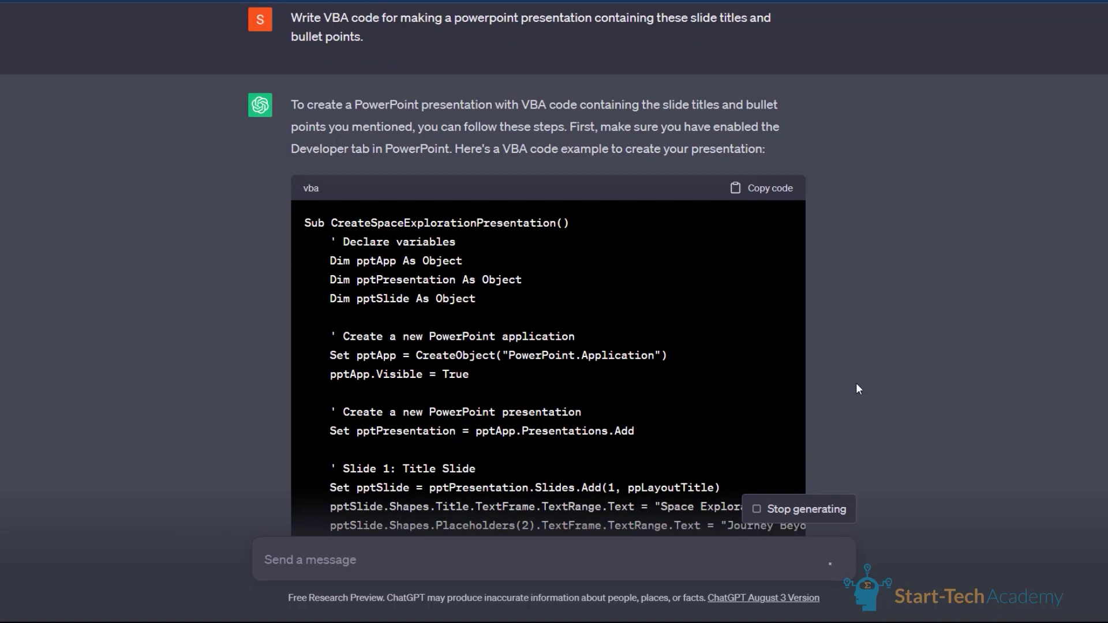
scroll("down", 3)
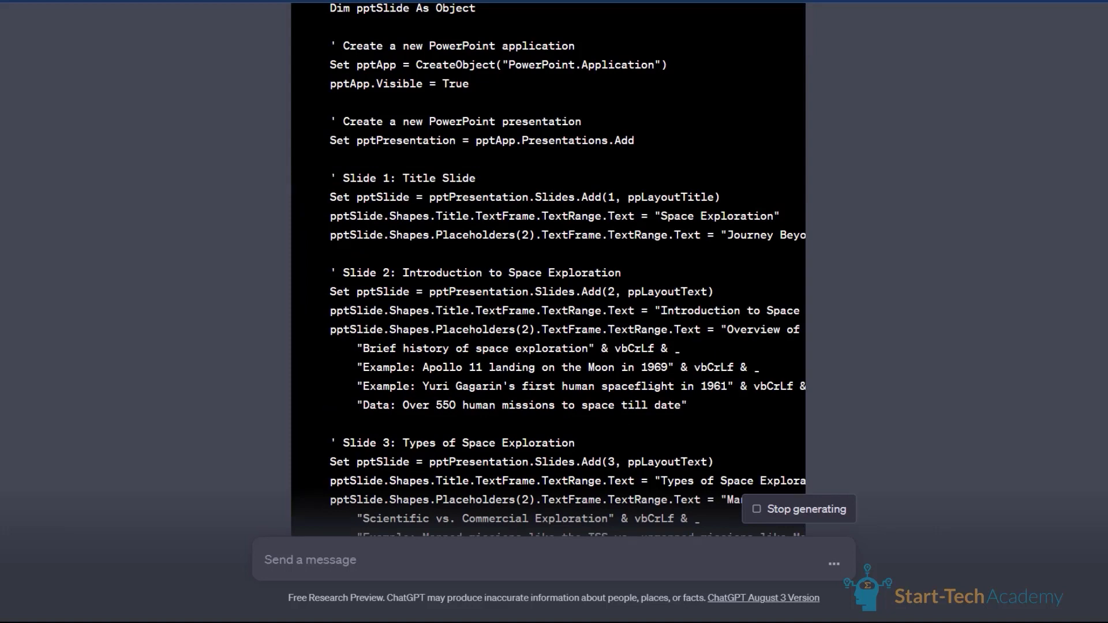
mouse_move(733, 275)
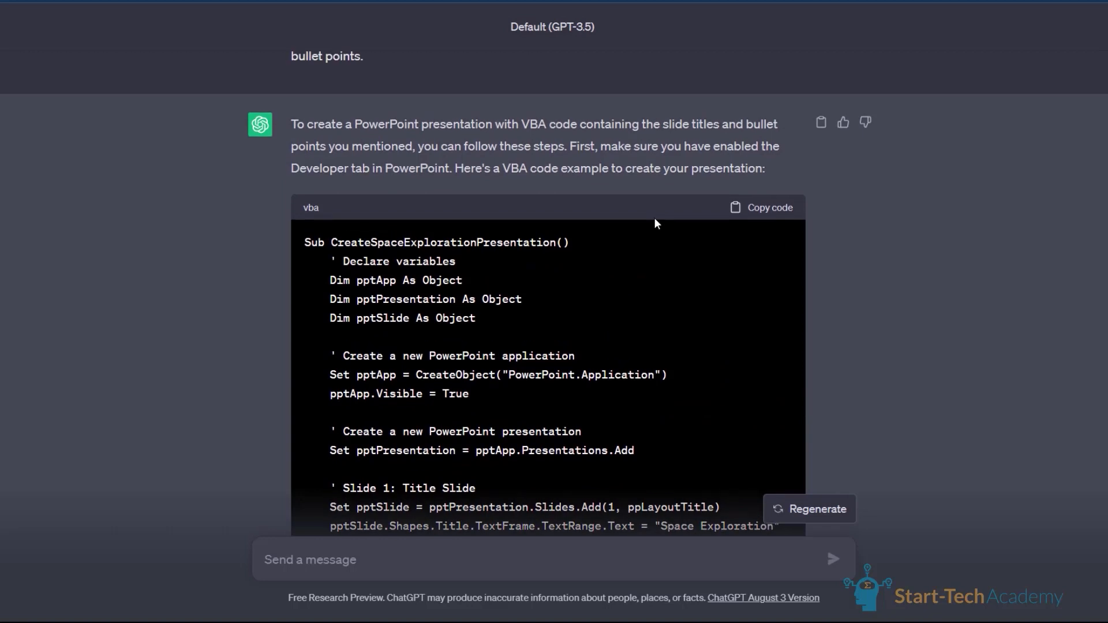
mouse_move(775, 220)
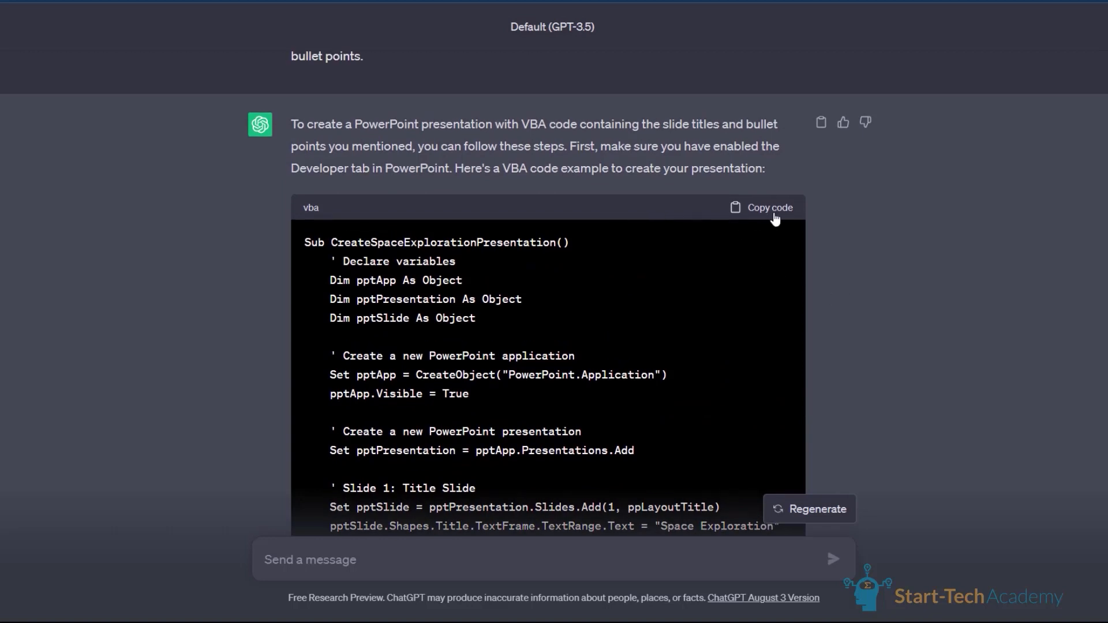
left_click(761, 207)
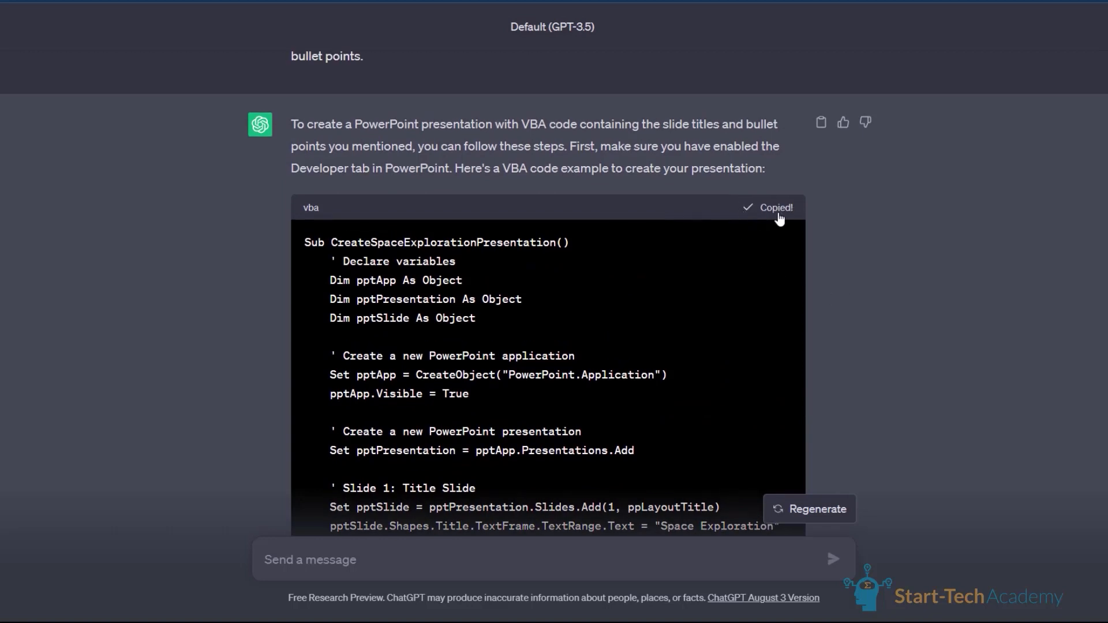
left_click(768, 206)
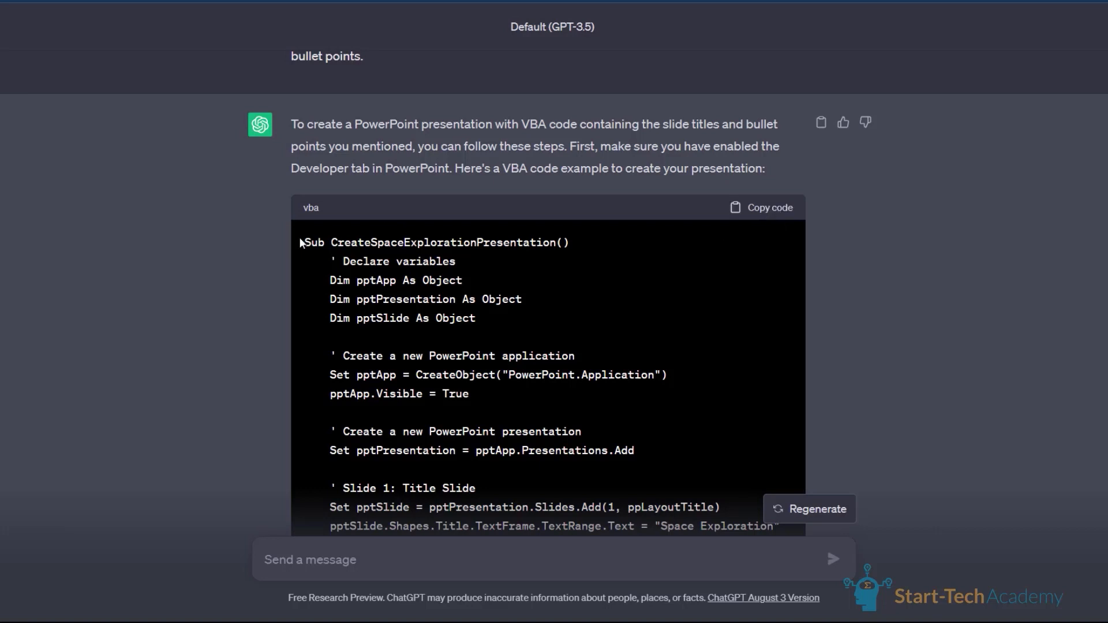
mouse_move(755, 213)
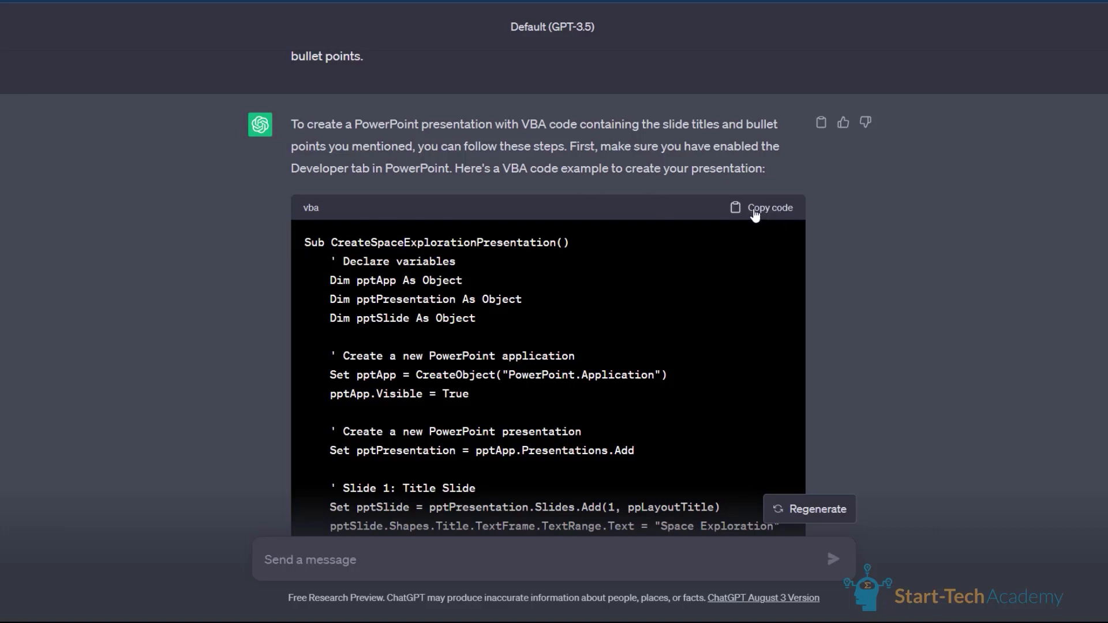
mouse_move(760, 216)
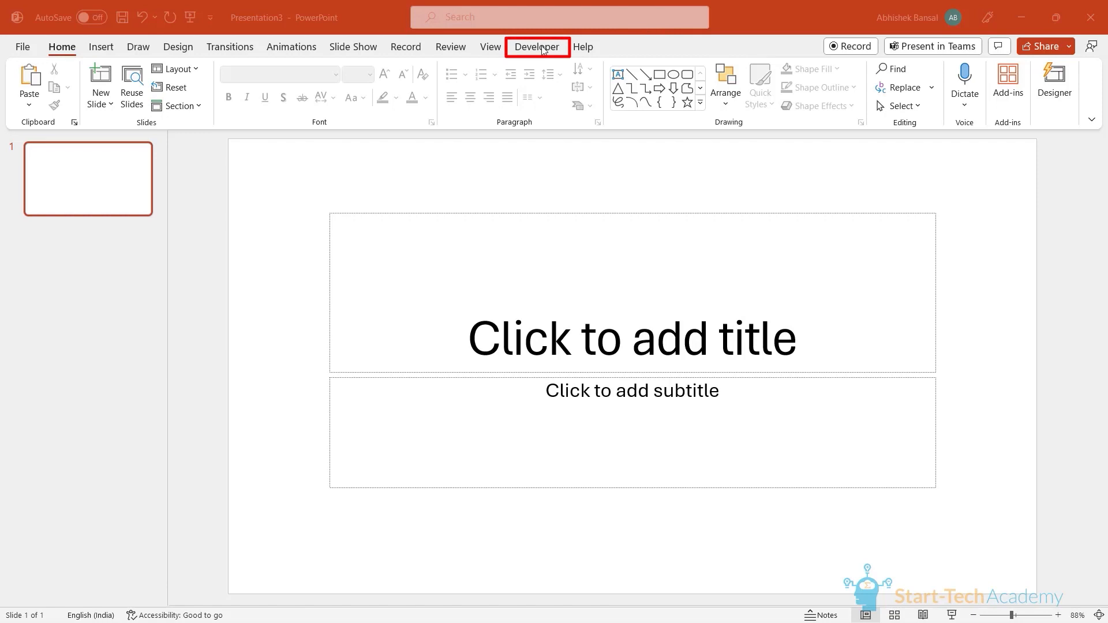
Step: Show the Developer ribbon with its Visual Basic and Macros tools in the blank presentation
left_click(537, 46)
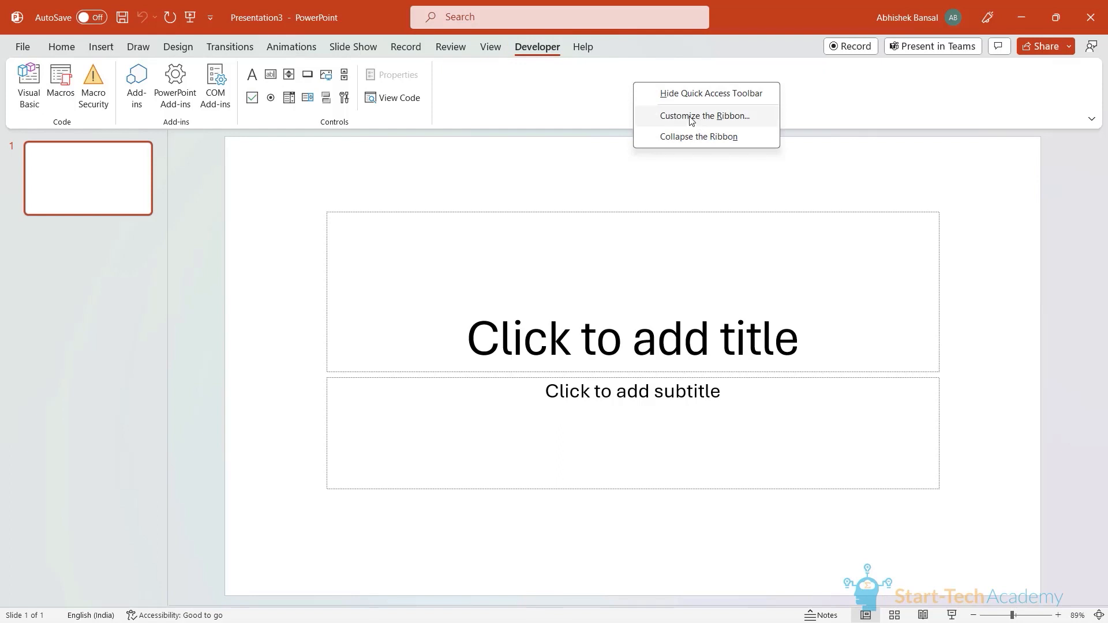
left_click(703, 115)
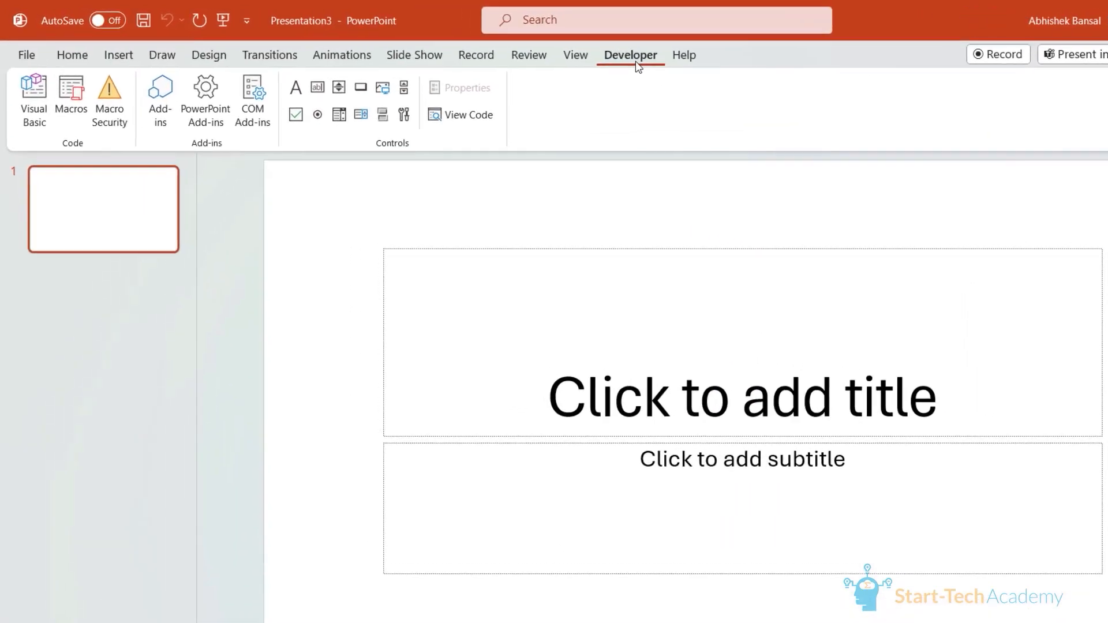
Step: Insert a new VBA module, paste the copied macro code and maximize the code window
left_click(33, 99)
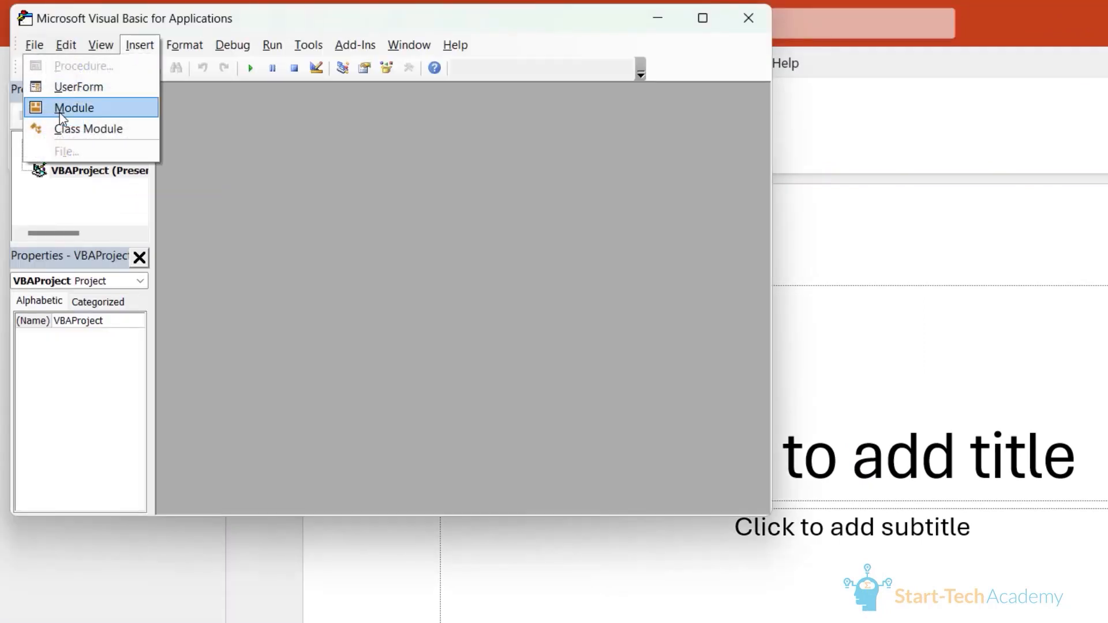
left_click(74, 108)
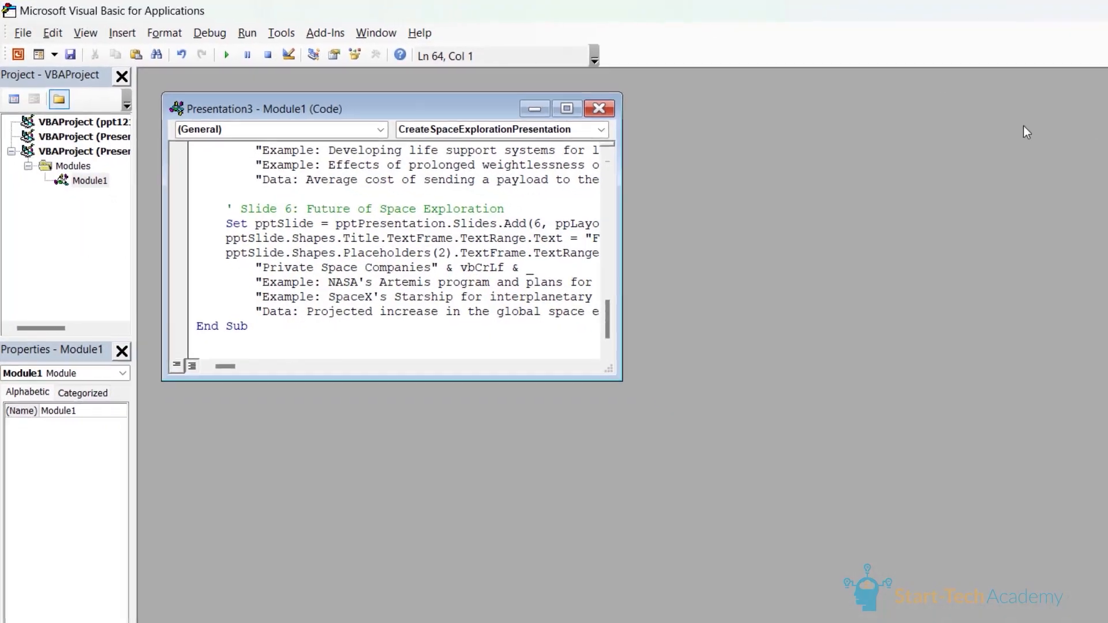
left_click(565, 108)
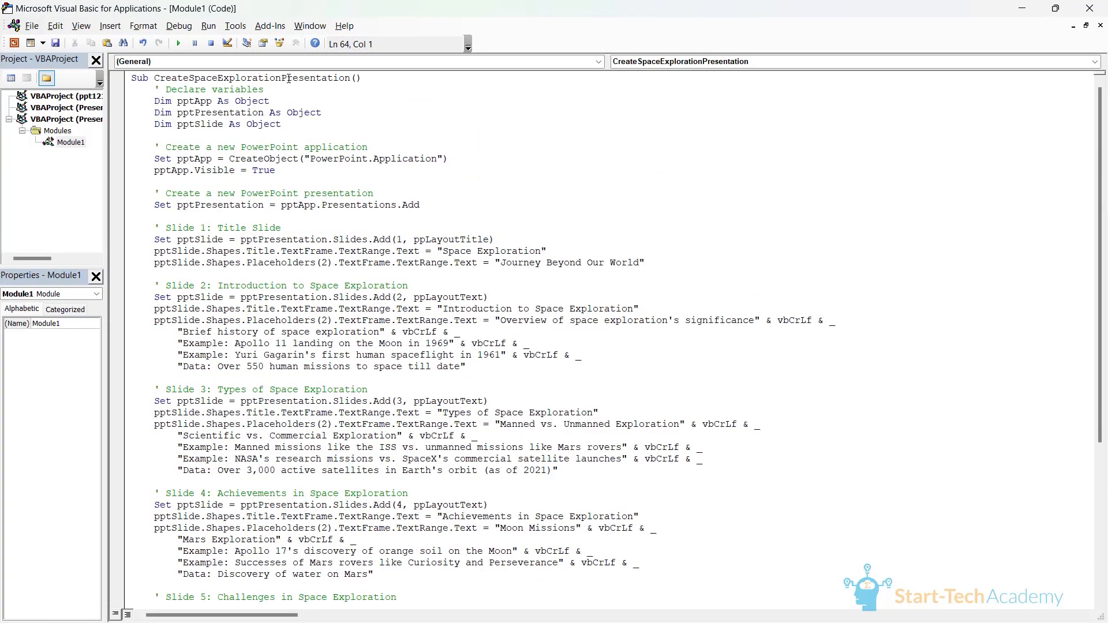
double_click(235, 77)
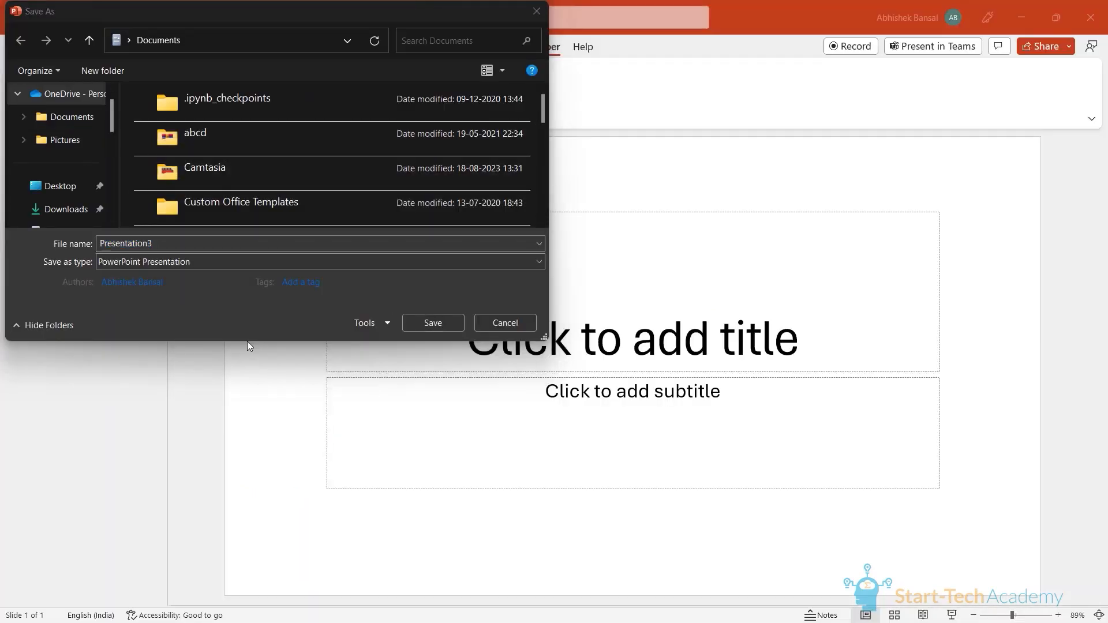
Step: Save as a PowerPoint Macro-Enabled Presentation named 'AI demo'
left_click(320, 262)
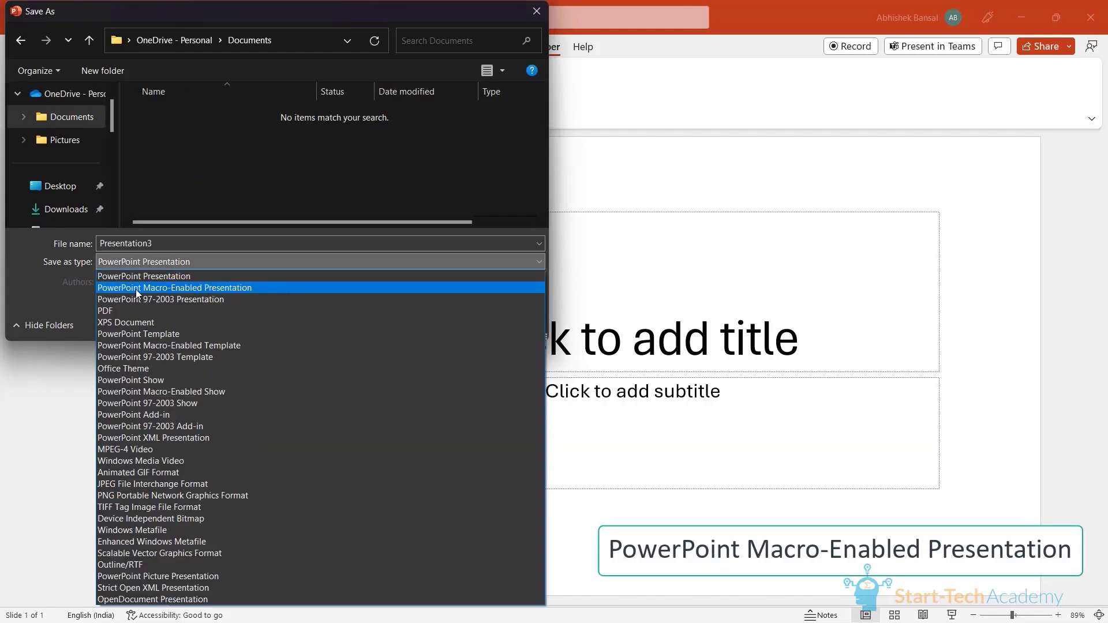
mouse_move(193, 294)
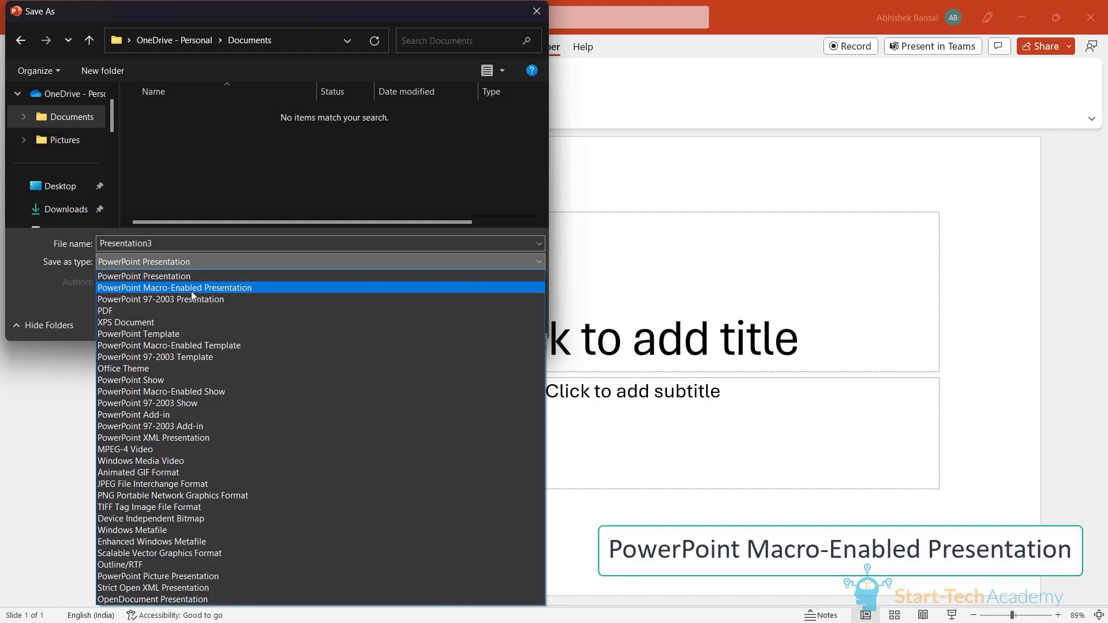
mouse_move(218, 295)
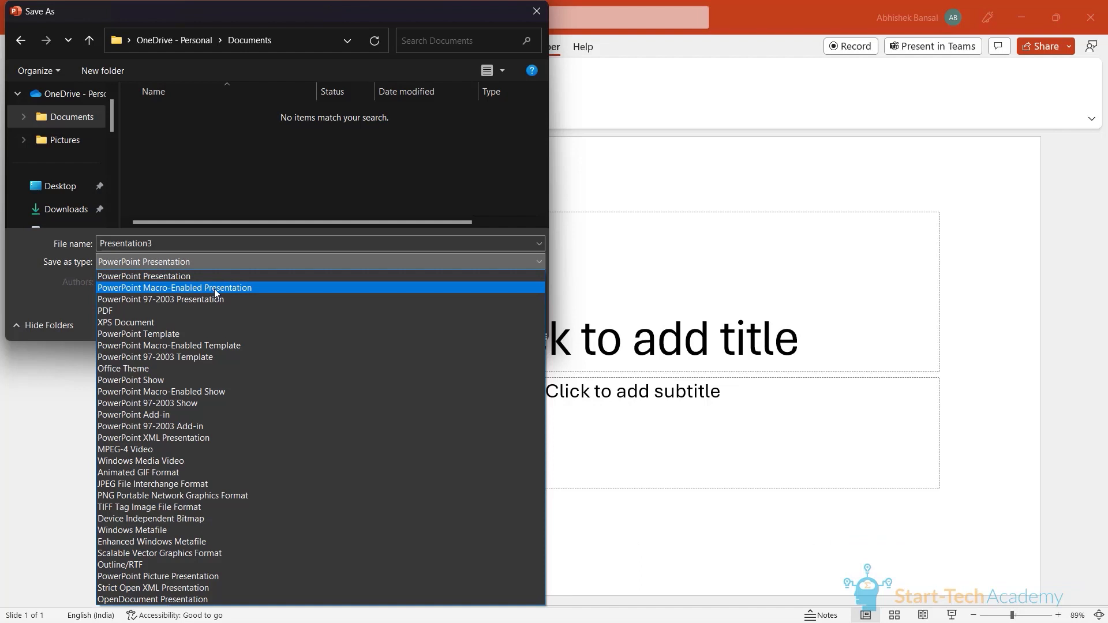
left_click(175, 287)
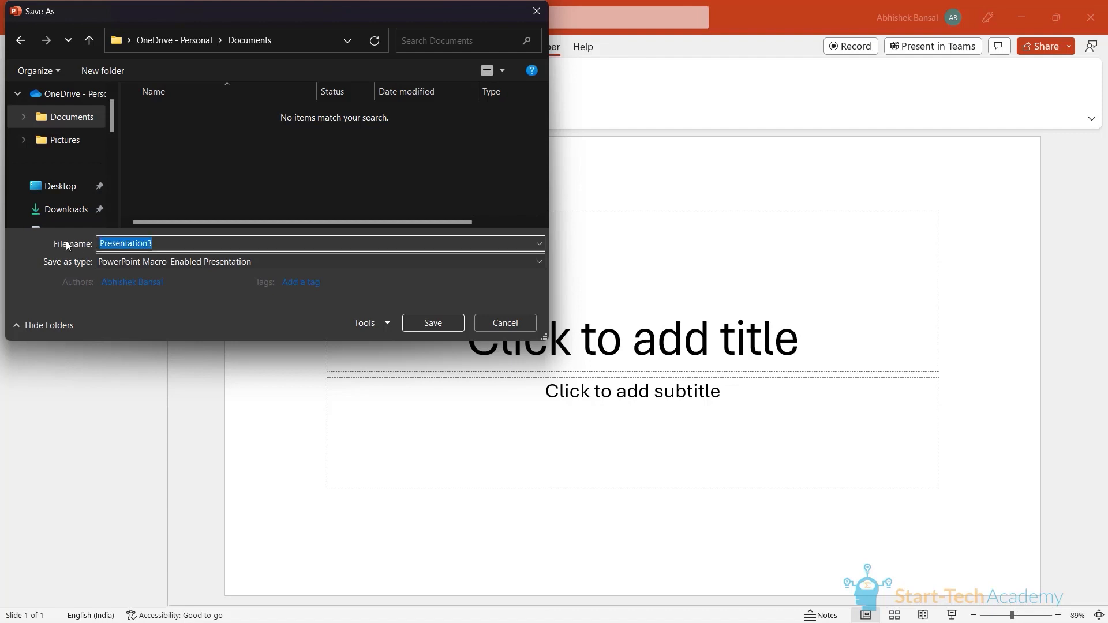
type("AI de")
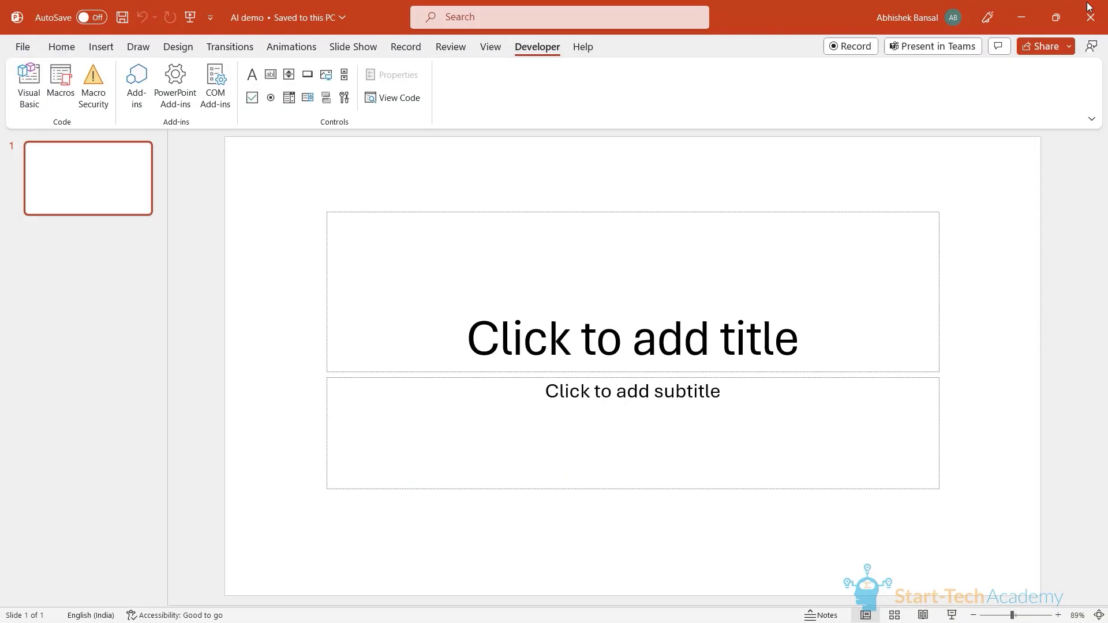
mouse_move(208, 259)
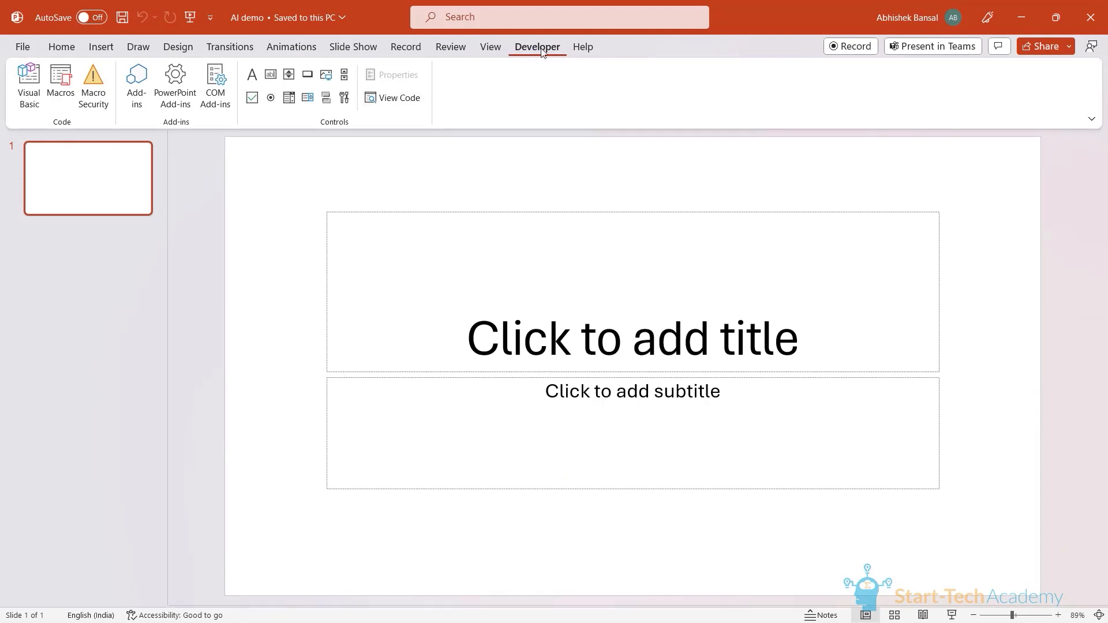
mouse_move(61, 84)
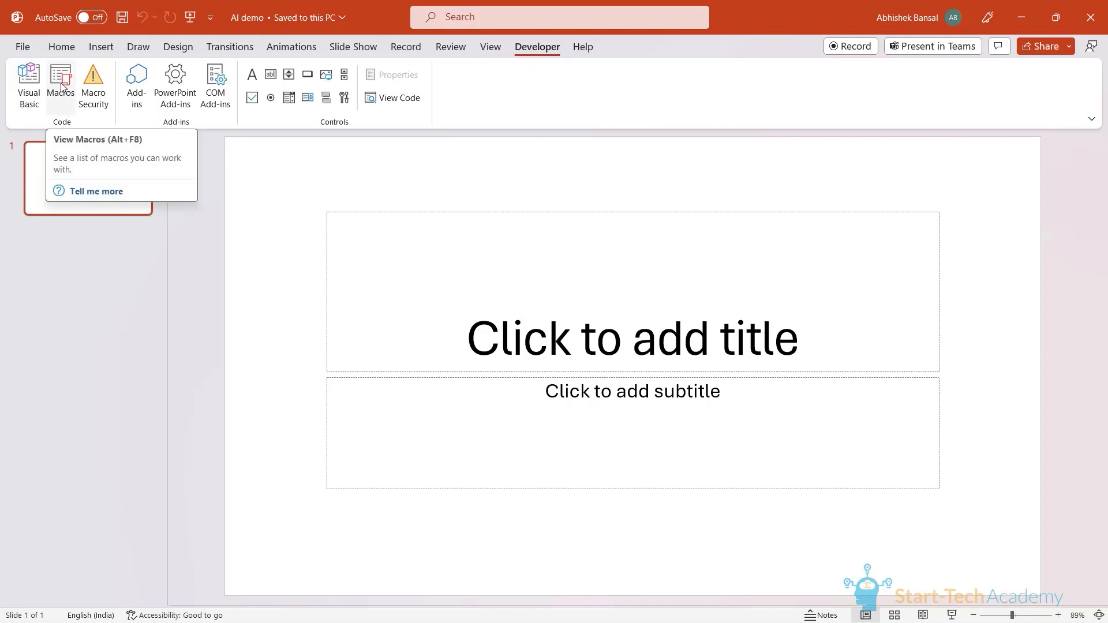
Step: Run the CreatePresentation macro from the Macros list to generate the six-slide deck
left_click(60, 84)
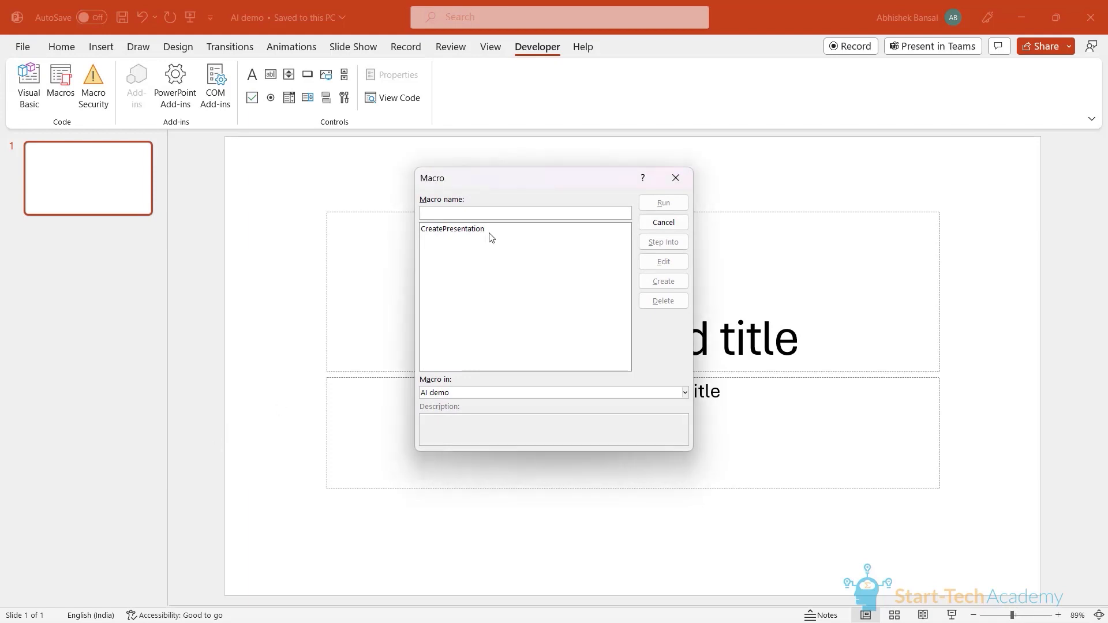
left_click(524, 213)
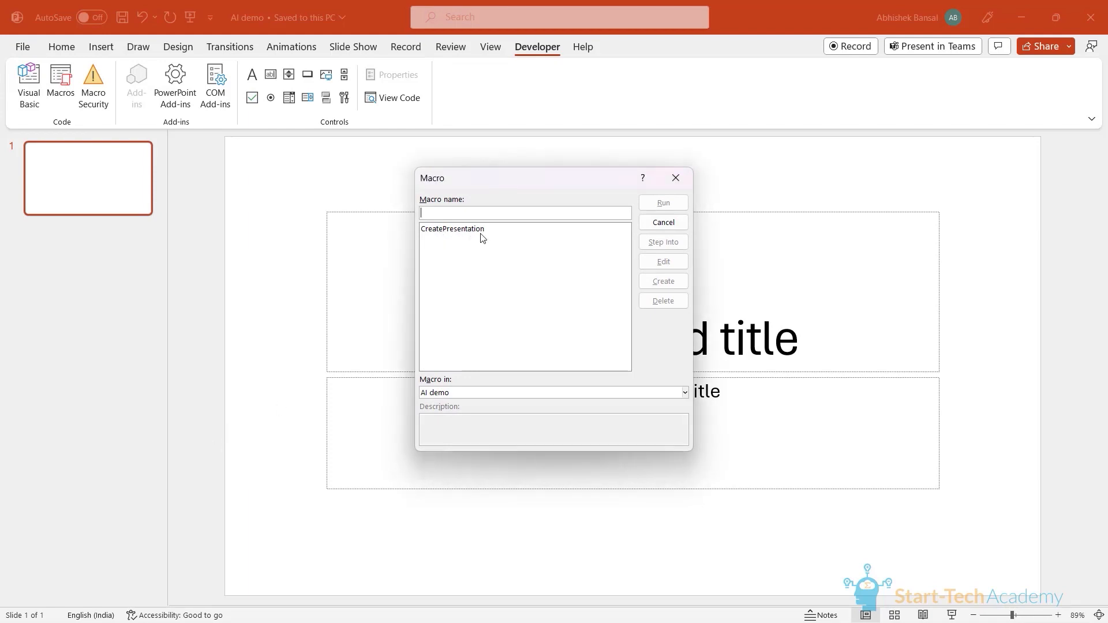
left_click(452, 229)
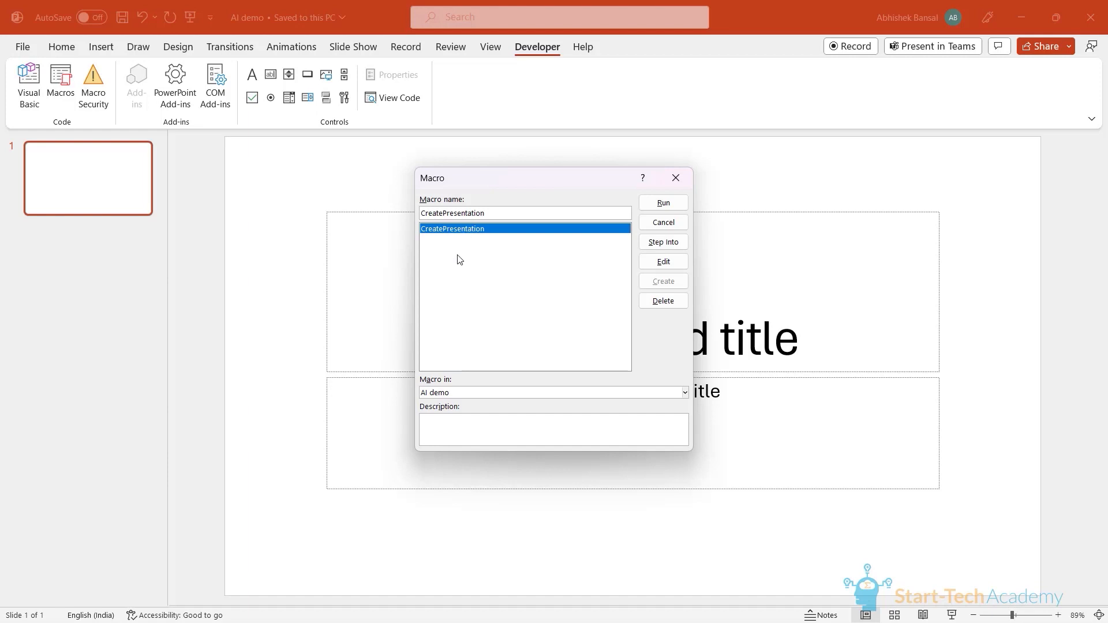
left_click(660, 204)
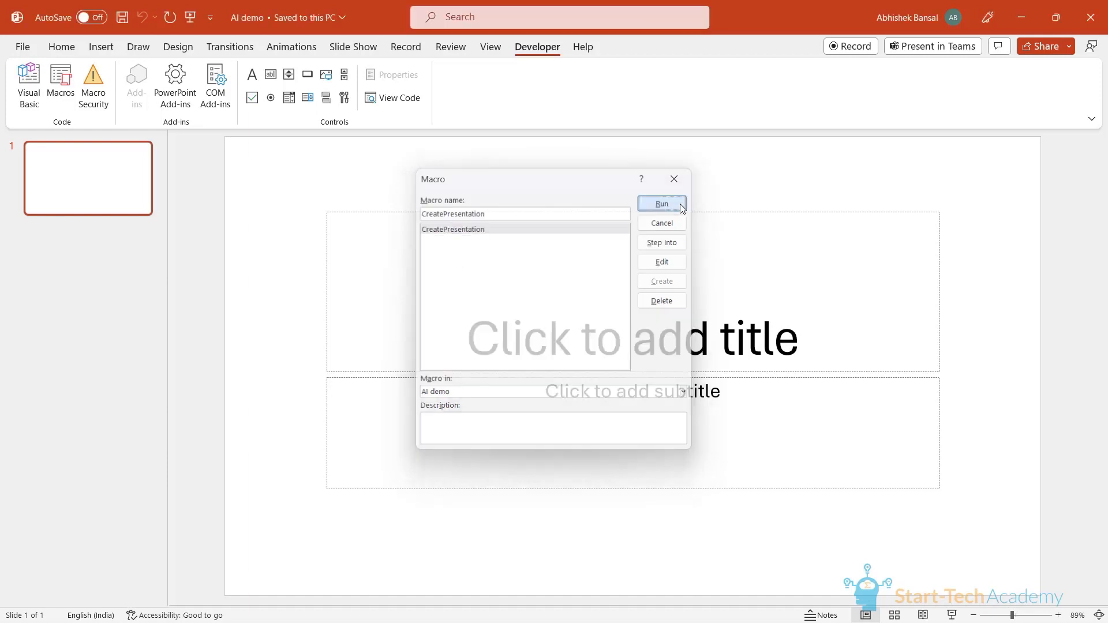
left_click(660, 203)
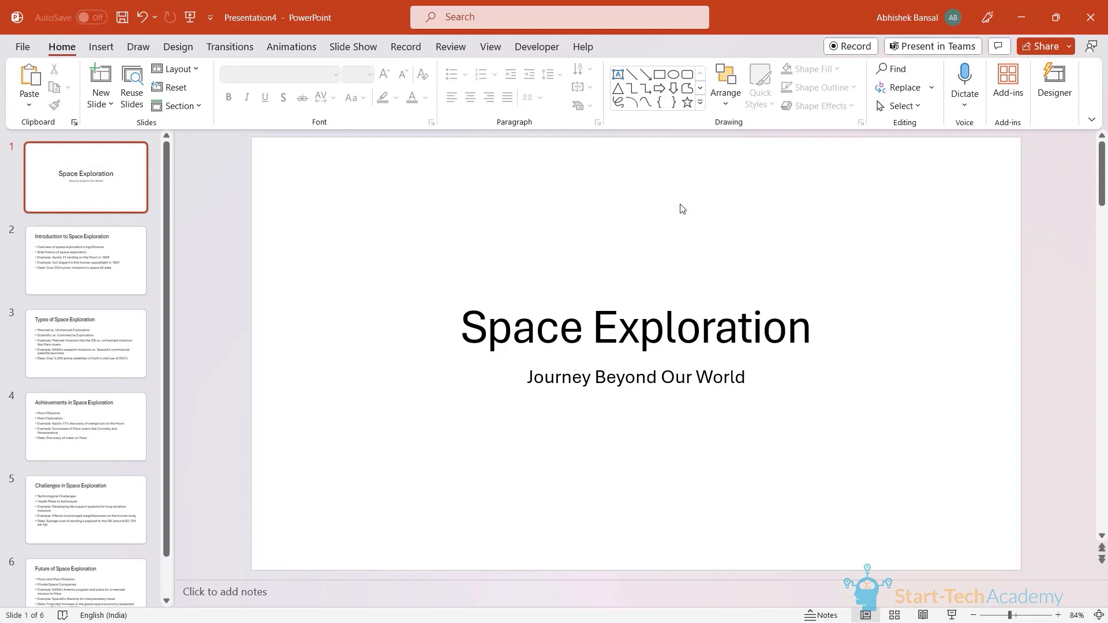
mouse_move(118, 261)
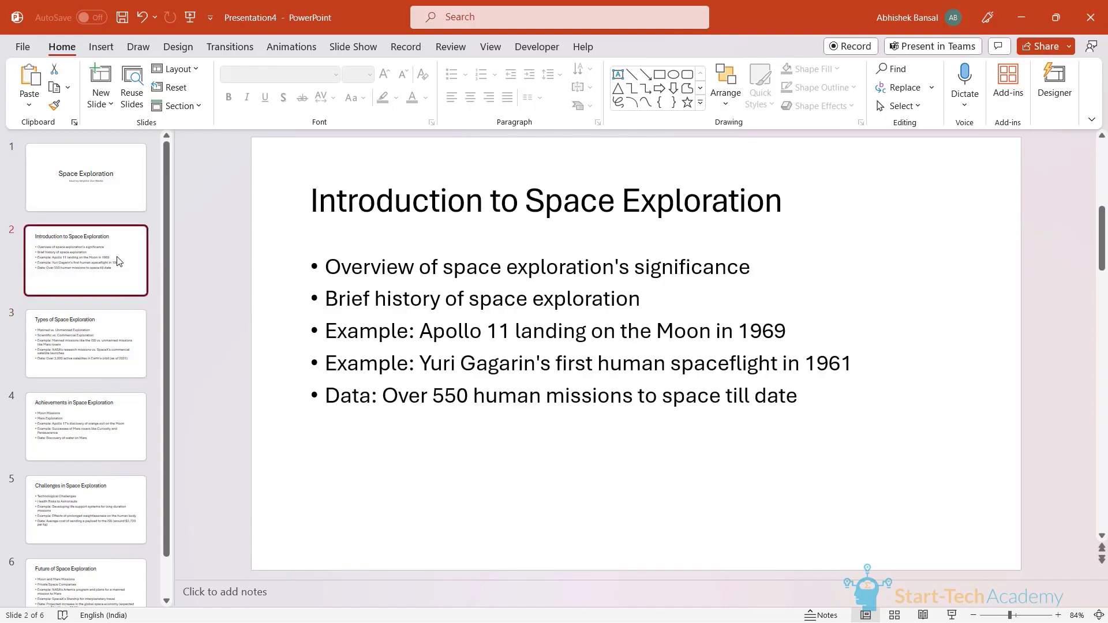
Step: Review the generated Introduction and Achievements slides with their example and data bullets
left_click(84, 426)
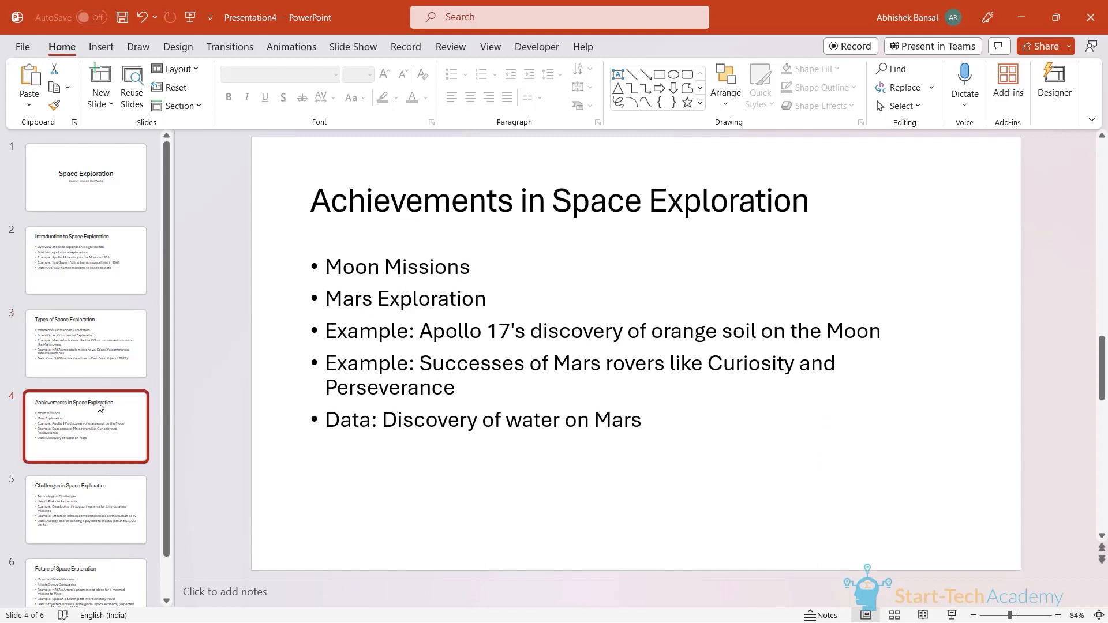
left_click(85, 176)
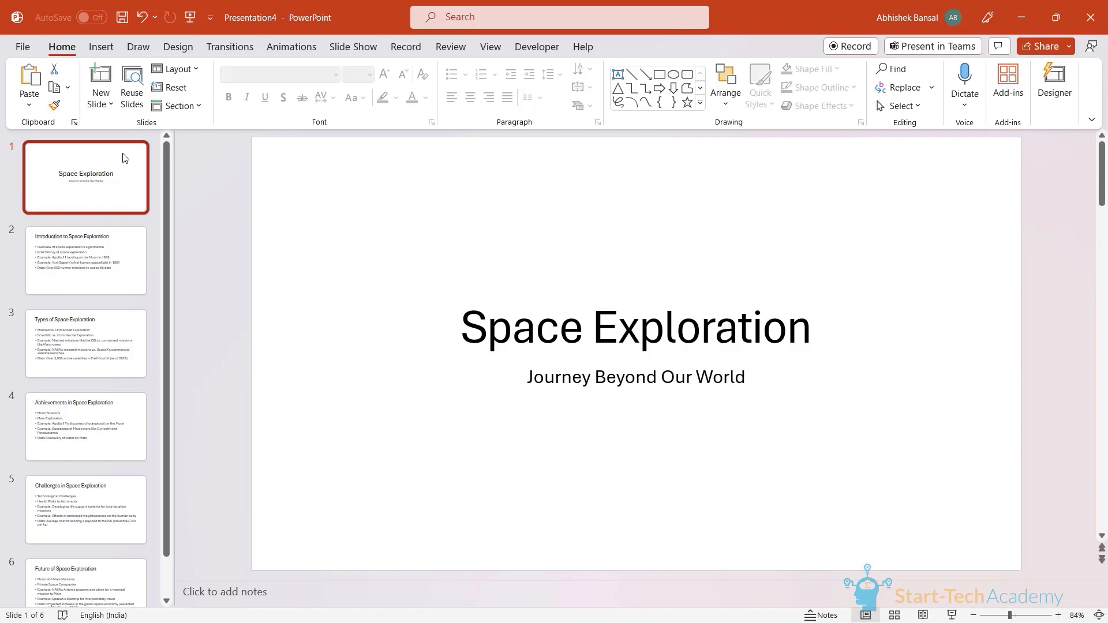
Step: Try Designer ideas on the title slide, including the radio telescope and purple nebula designs
left_click(1054, 87)
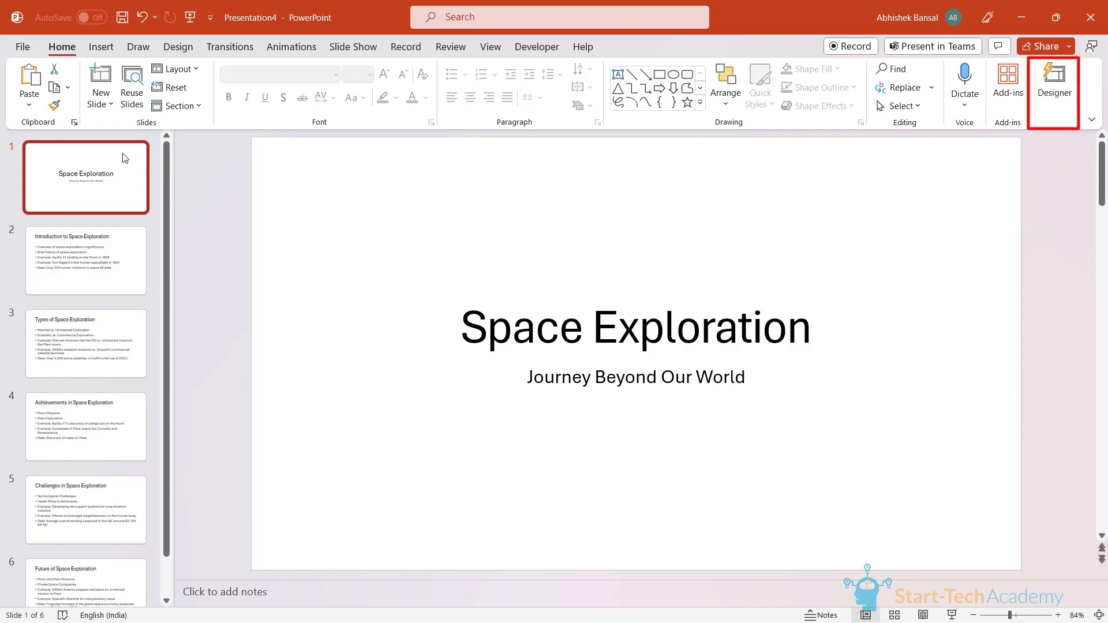
mouse_move(1055, 128)
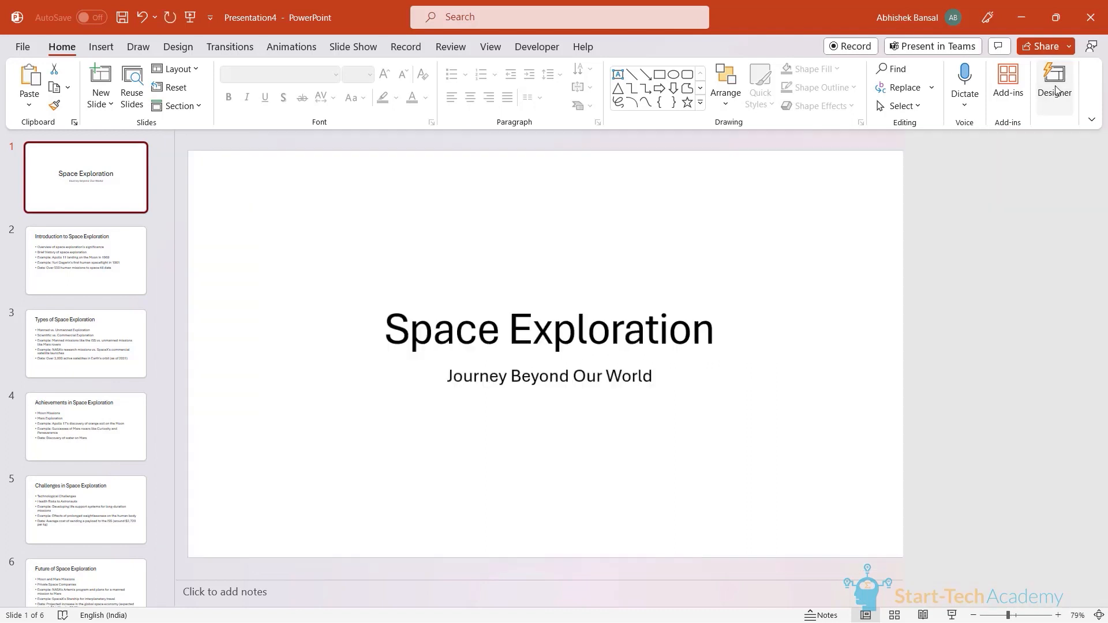
left_click(1054, 84)
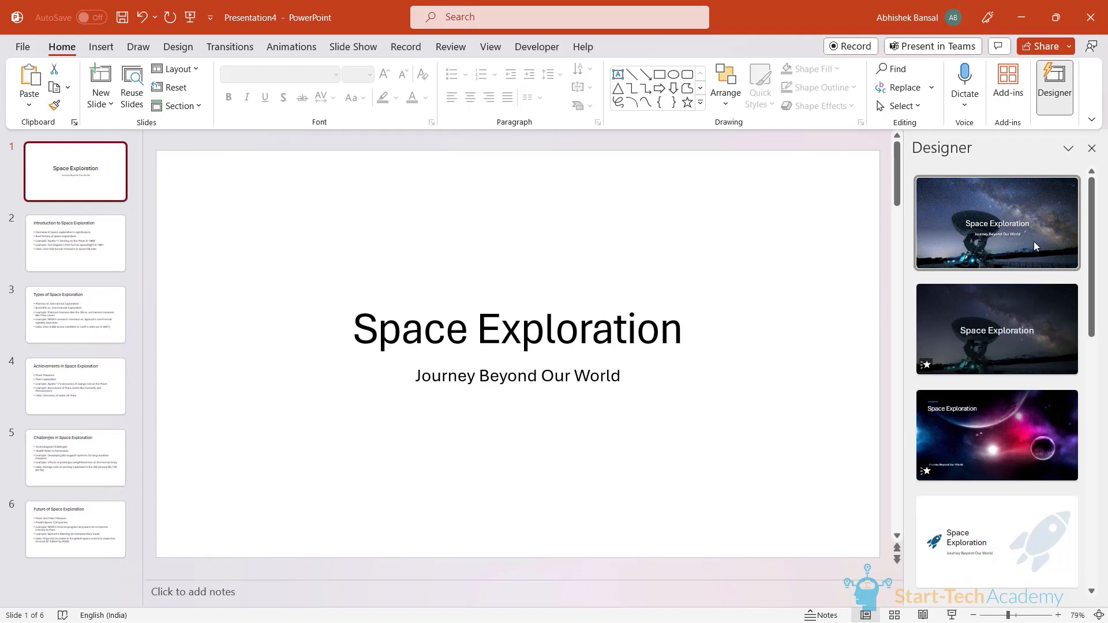
mouse_move(1063, 272)
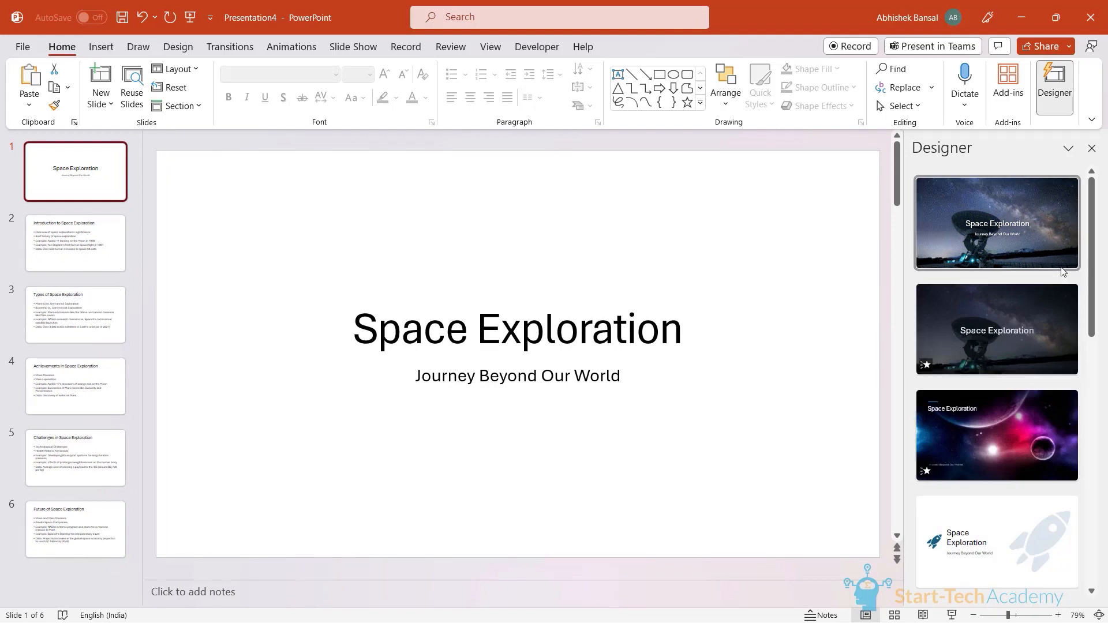
left_click(996, 223)
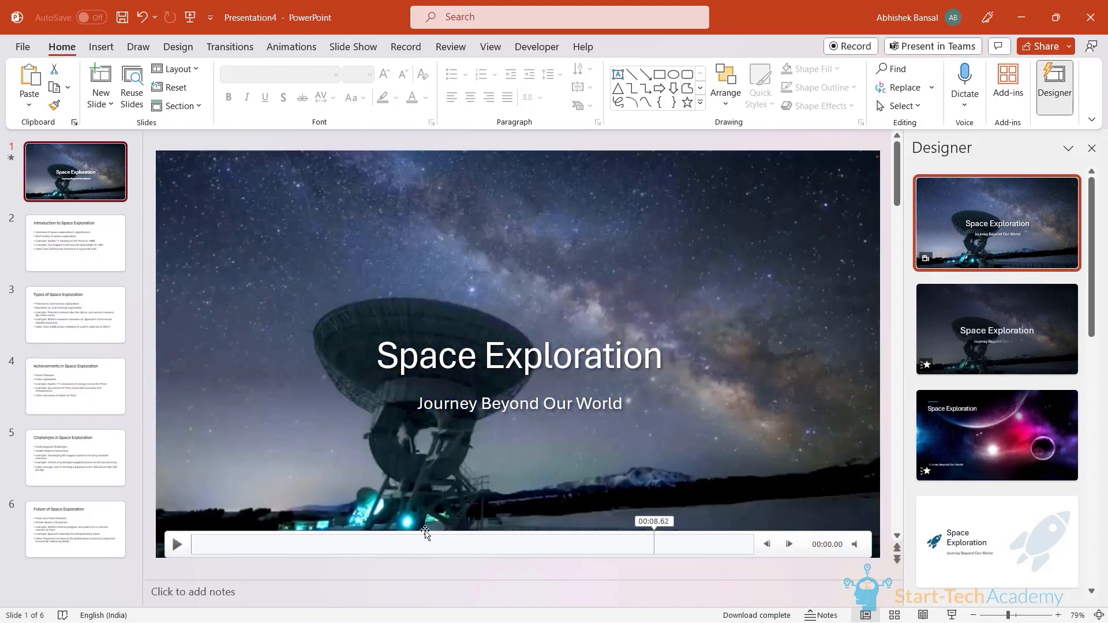
left_click(177, 544)
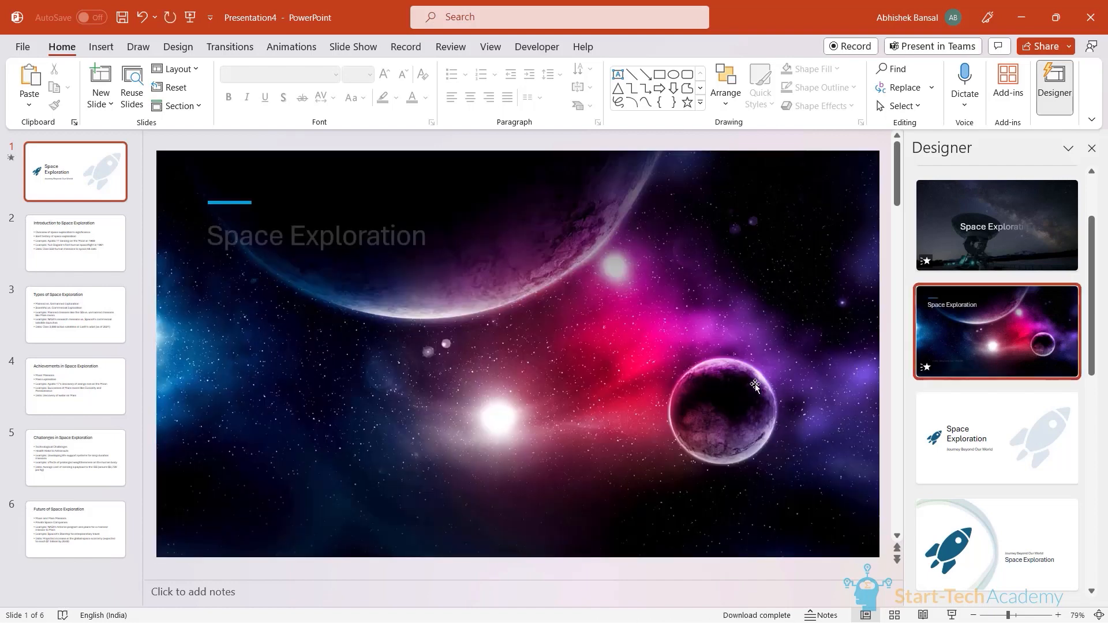
Step: Settle on the starry radio-telescope background behind 'Space Exploration' and load more suggestions
left_click(997, 331)
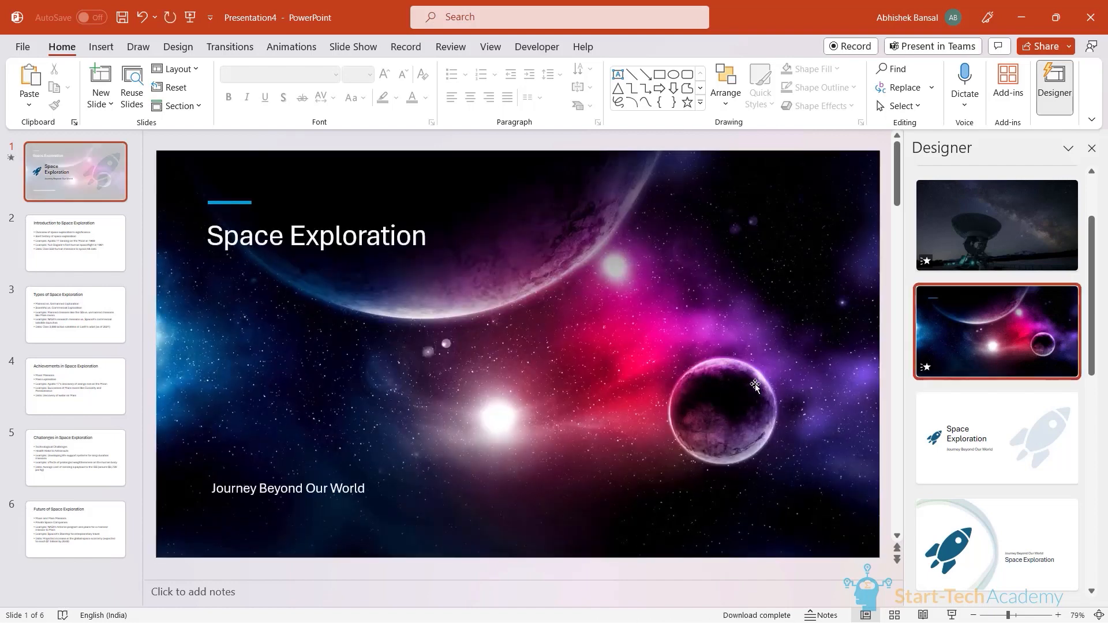
left_click(996, 331)
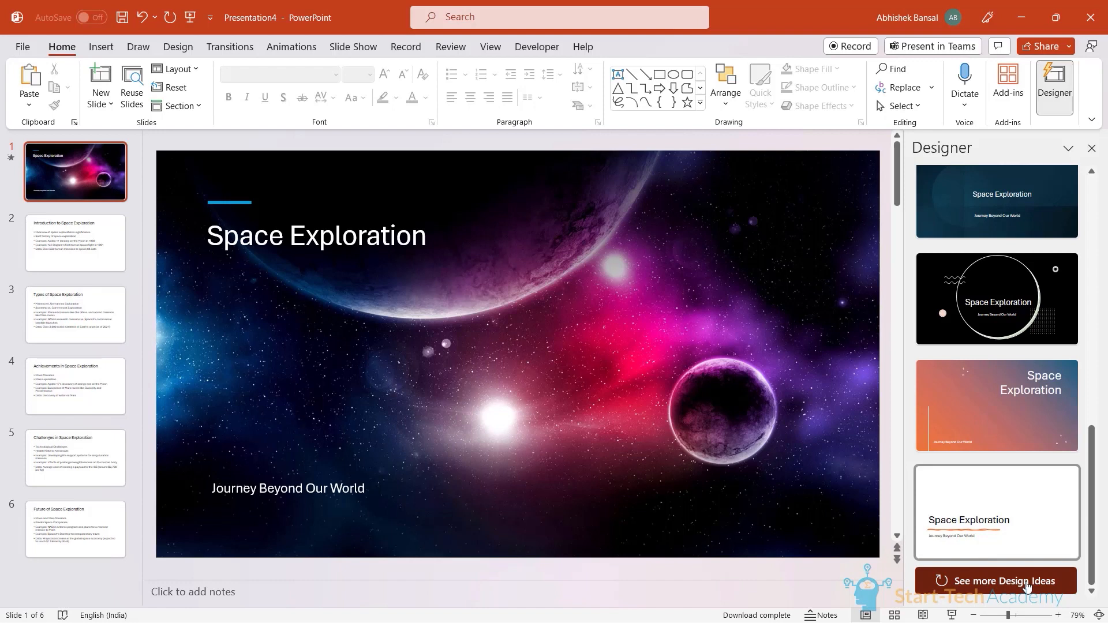
left_click(995, 540)
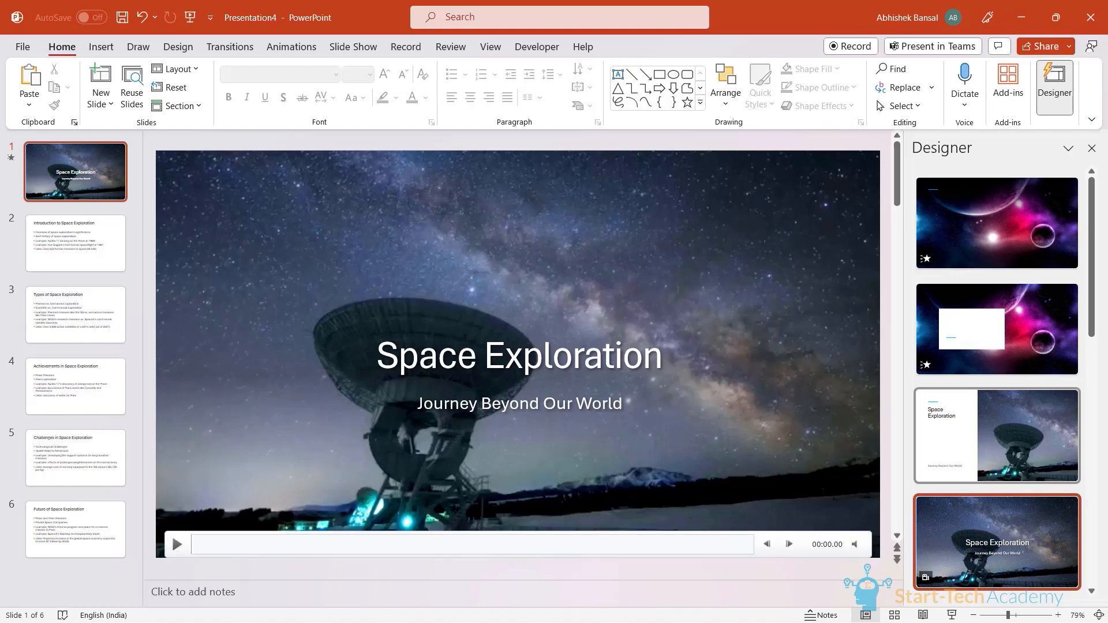
mouse_move(76, 243)
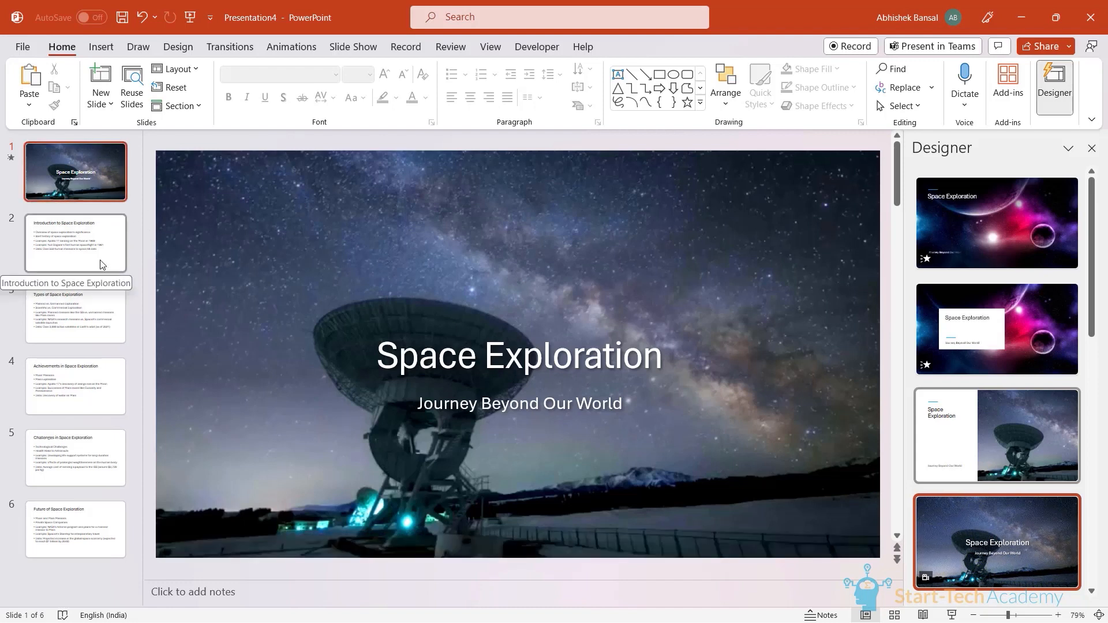
Step: Try boxed-bullet and stacked-bar designs on slide 2, then apply the moon-photograph layout
left_click(74, 242)
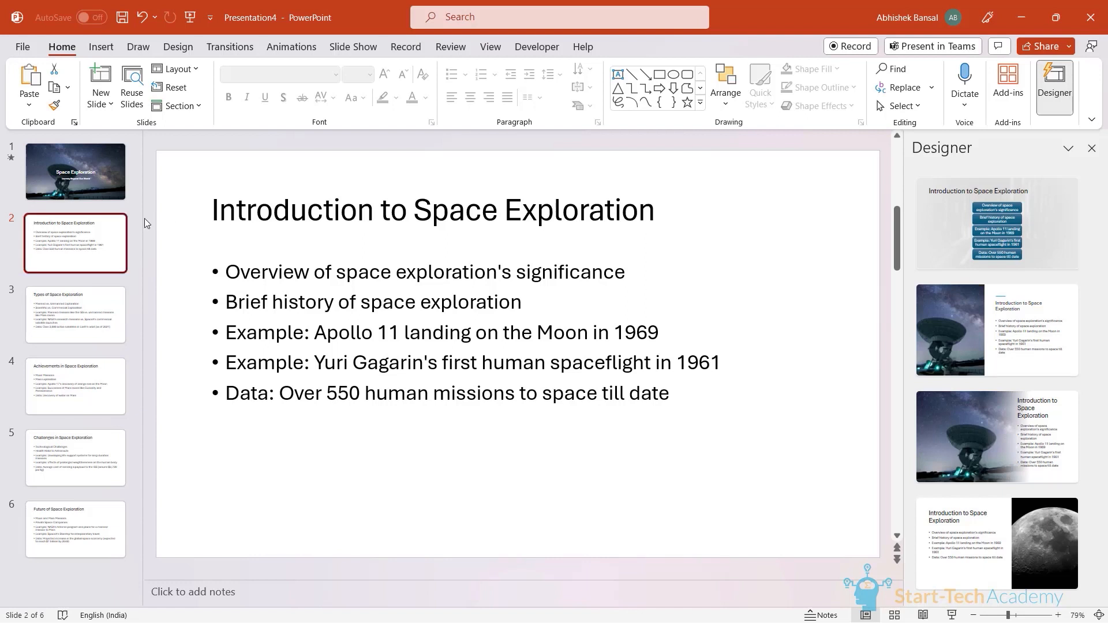
mouse_move(102, 248)
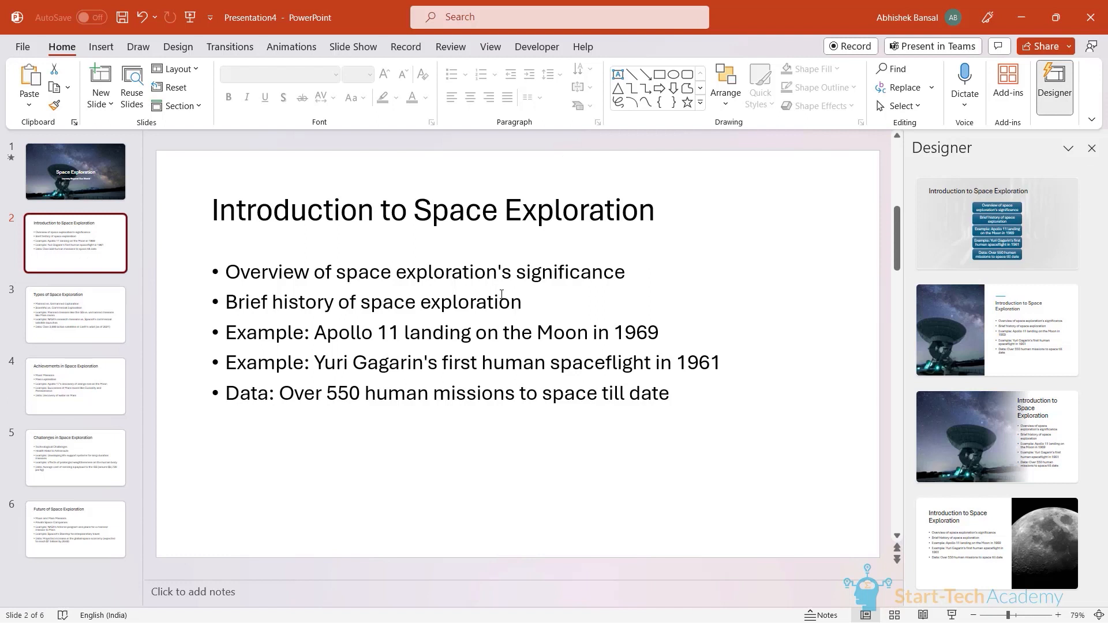
left_click(995, 223)
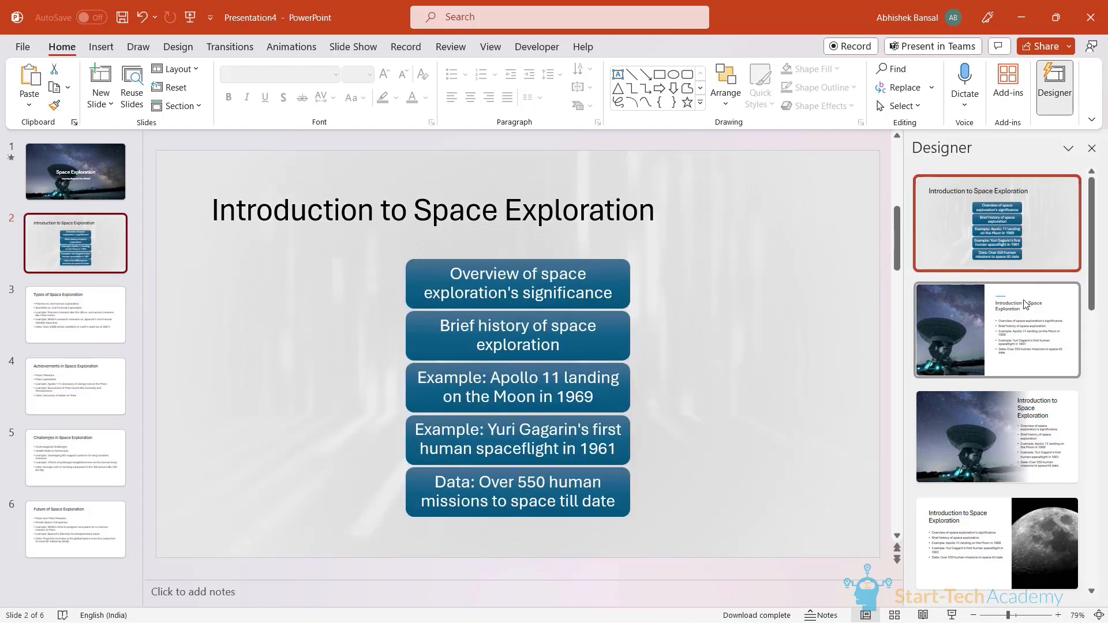
left_click(997, 330)
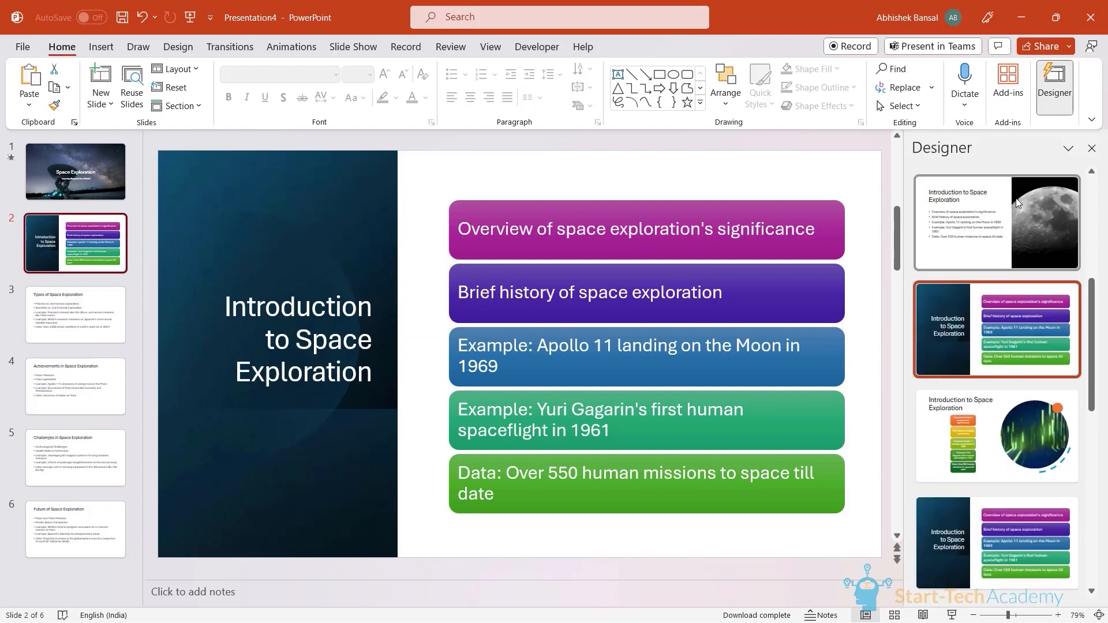
left_click(997, 221)
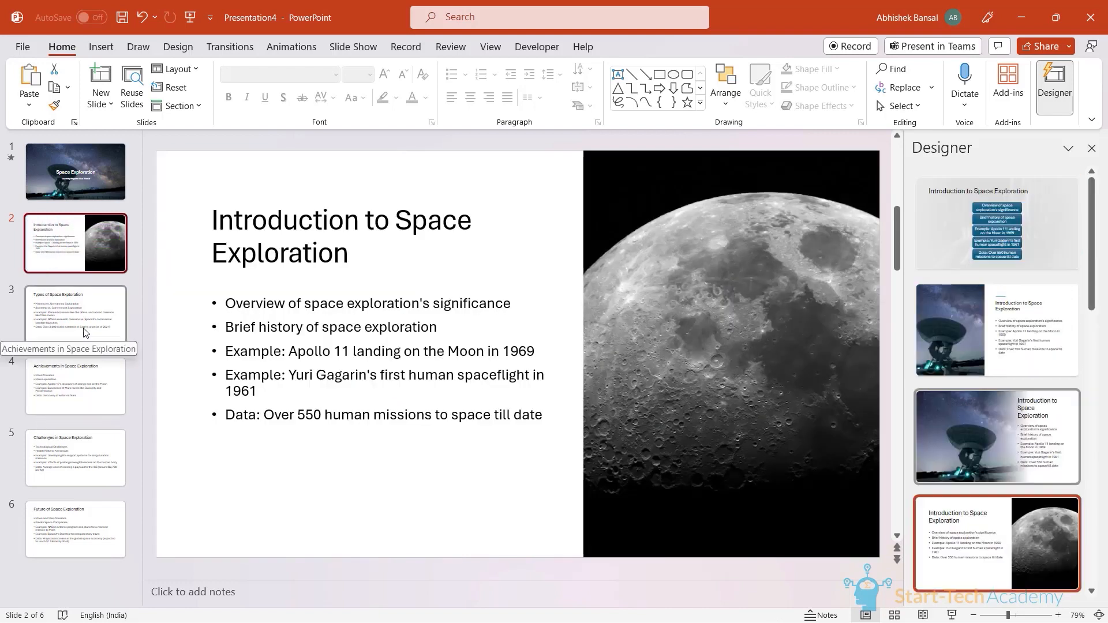
left_click(74, 385)
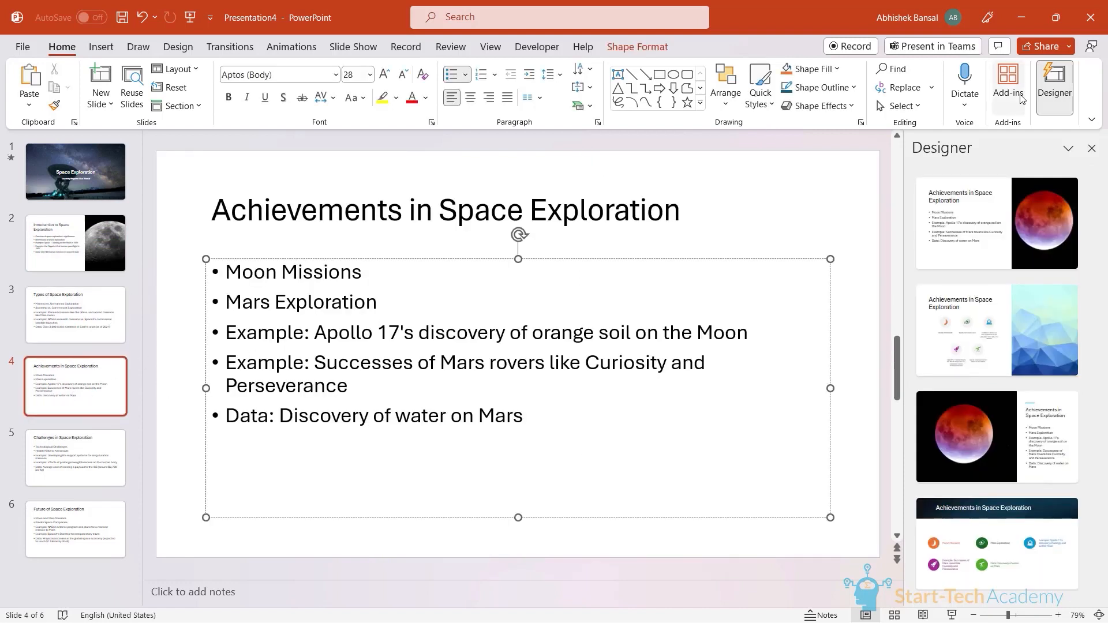
Step: Apply the Designer idea with icons beside the blue low-poly image to the Achievements slide
left_click(995, 330)
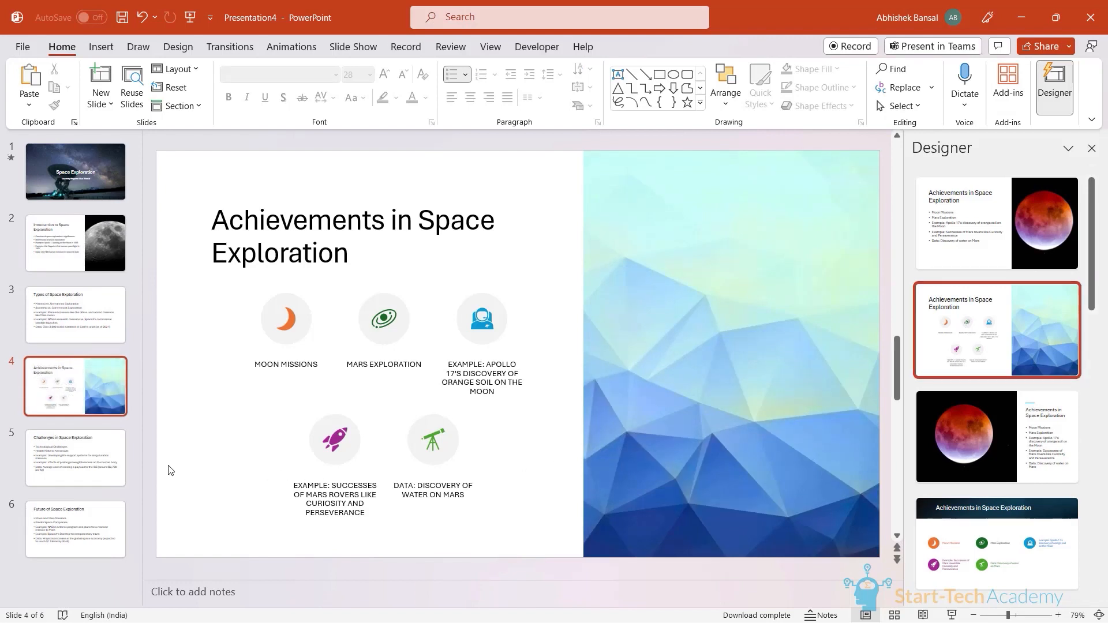
mouse_move(438, 471)
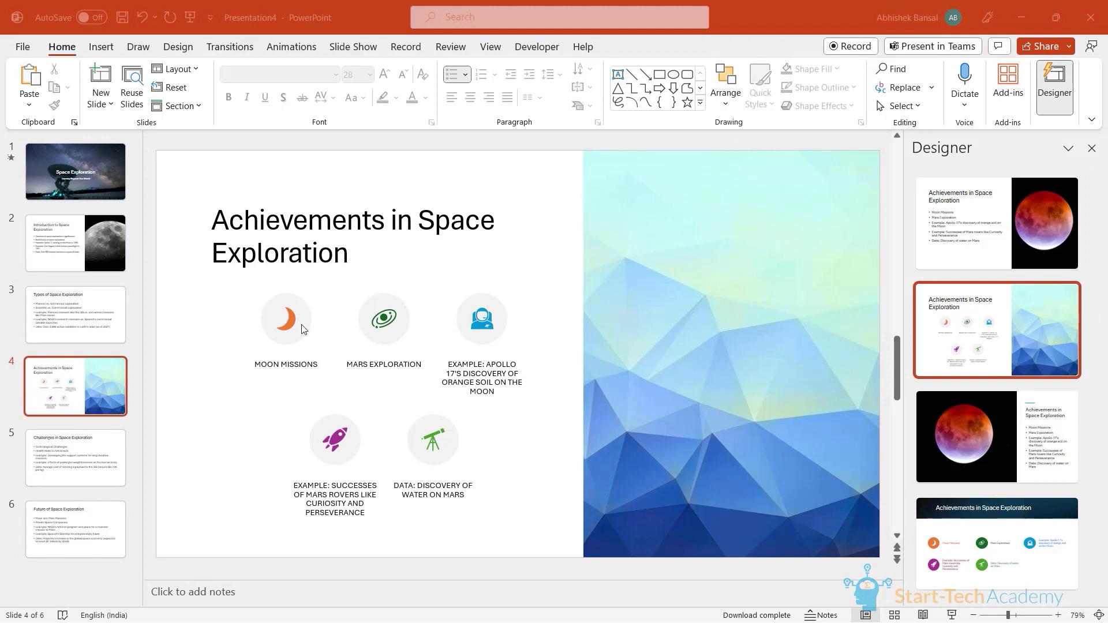
mouse_move(444, 437)
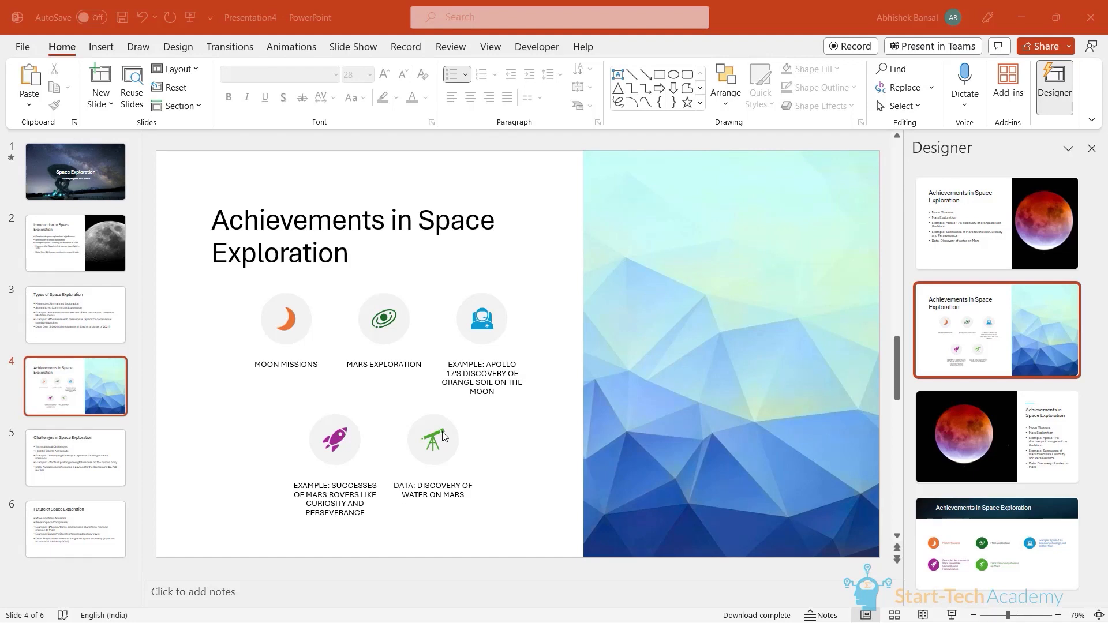
mouse_move(140, 211)
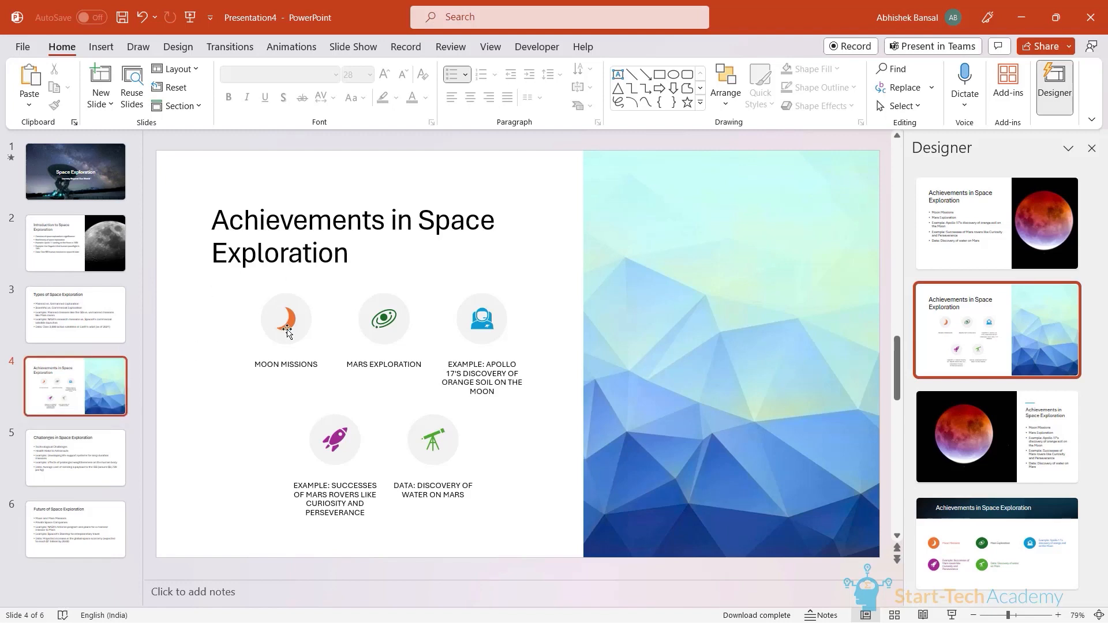
mouse_move(313, 378)
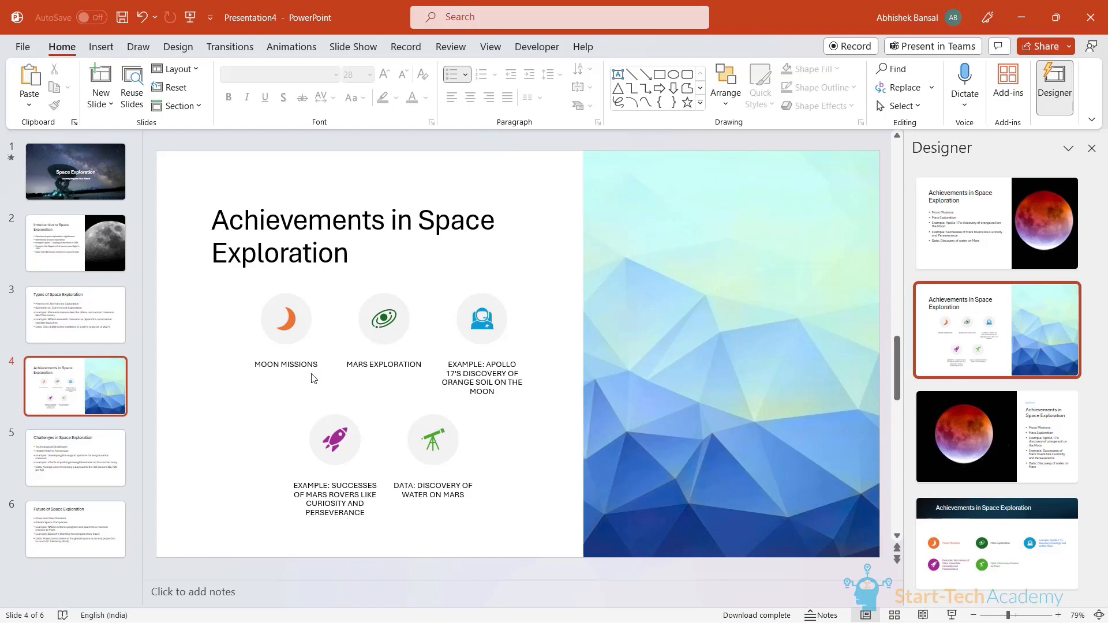
Step: Return to the Space Exploration title slide with its design ideas still listed
left_click(75, 171)
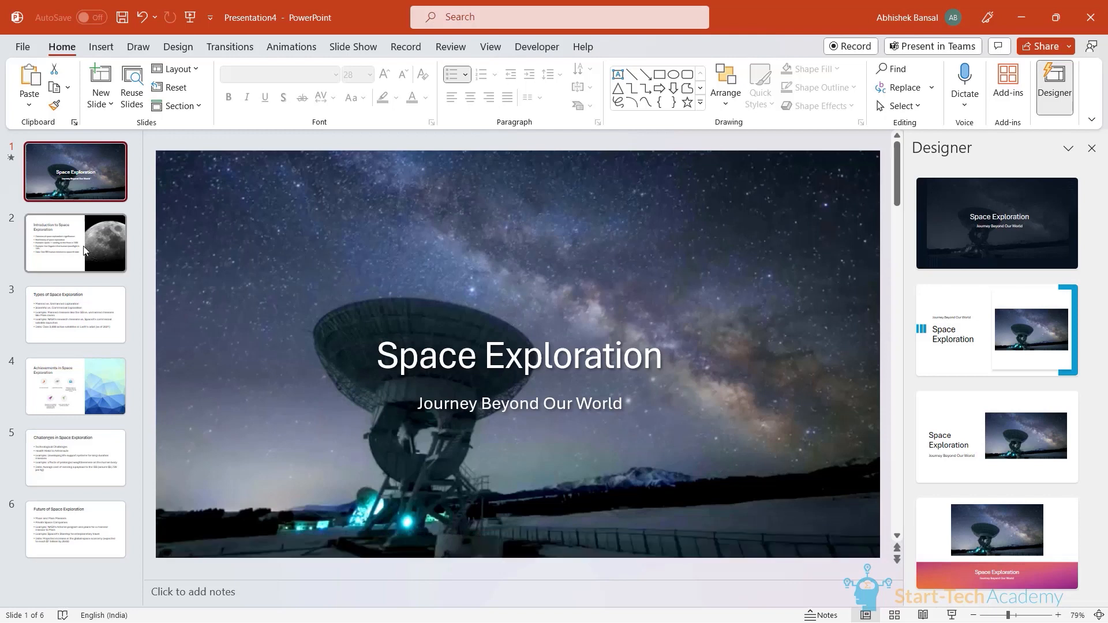
left_click(75, 242)
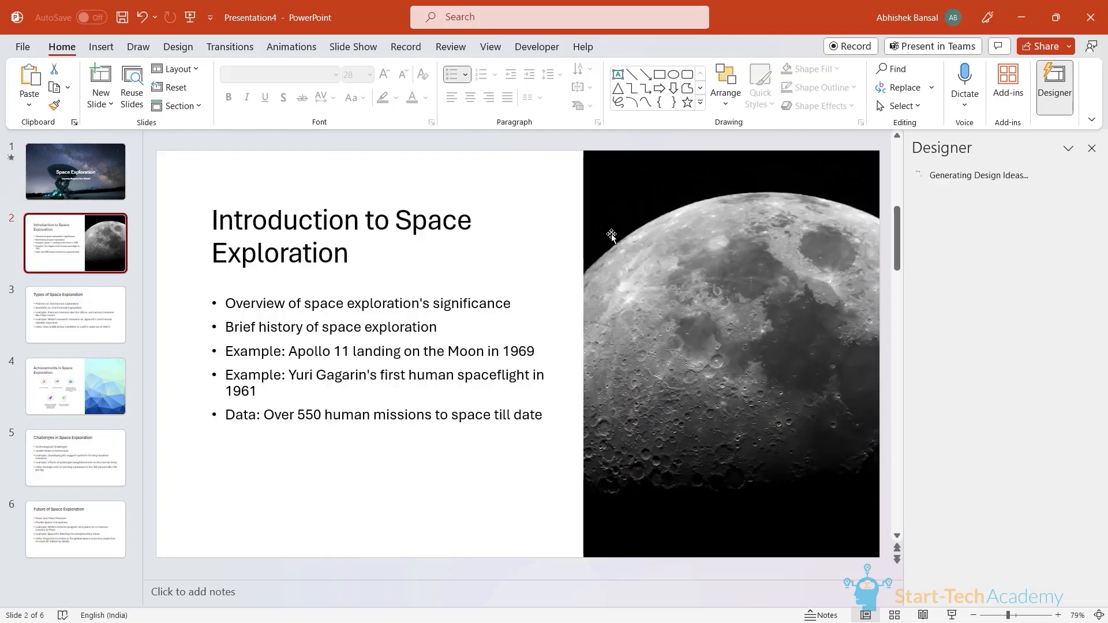
left_click(75, 387)
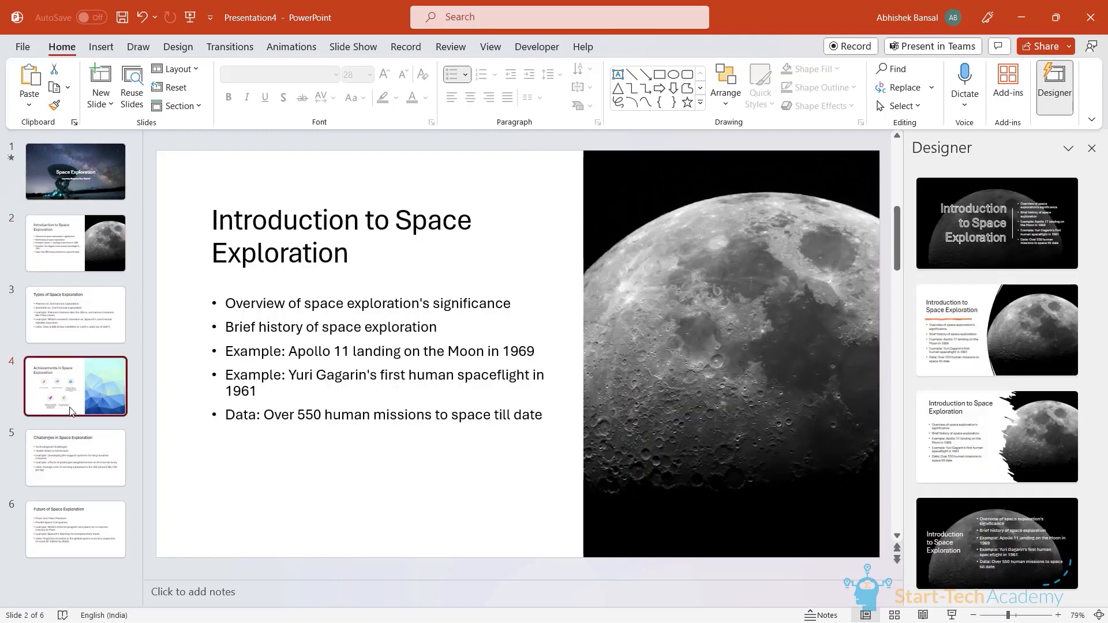
left_click(75, 387)
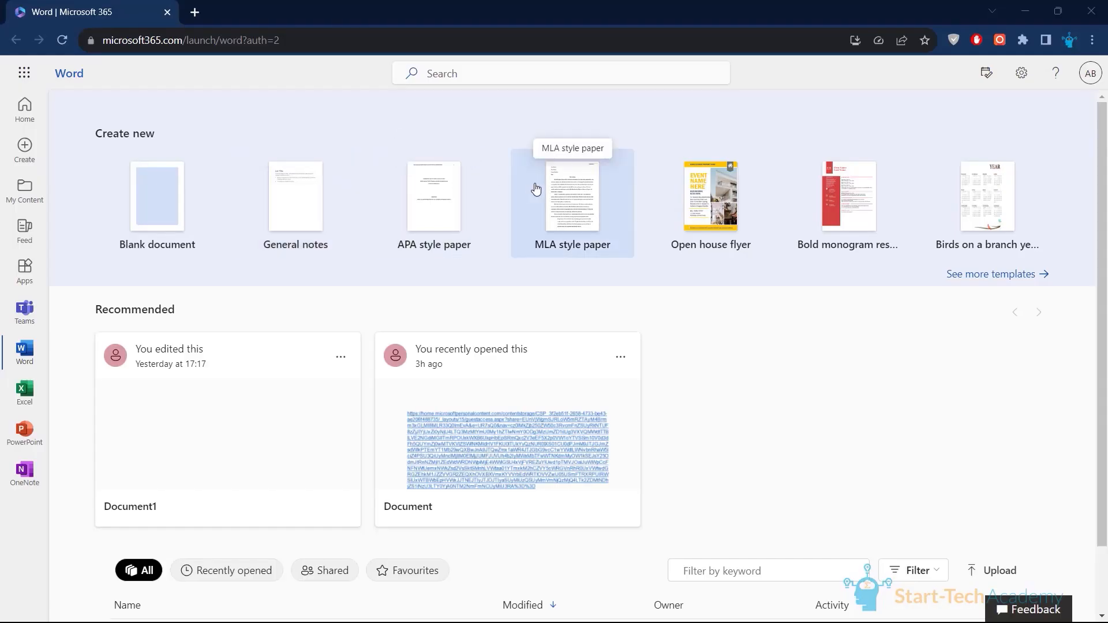
mouse_move(753, 171)
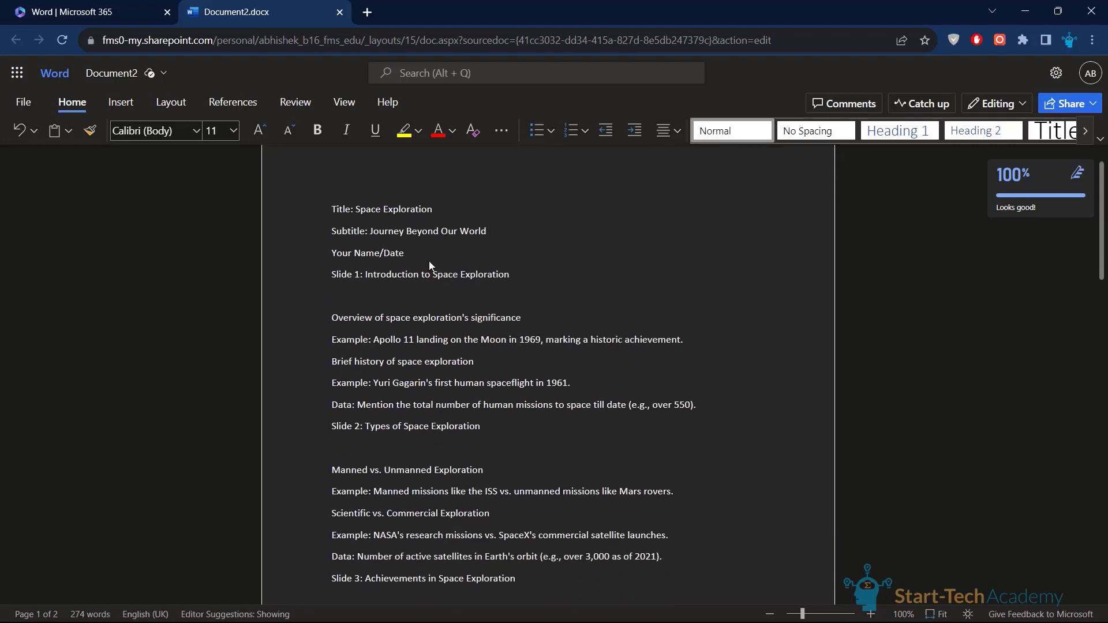
Step: Add a blank line after Your Name/Date and start the Slide 1 and Slide 2 sections on new pages
left_click(405, 253)
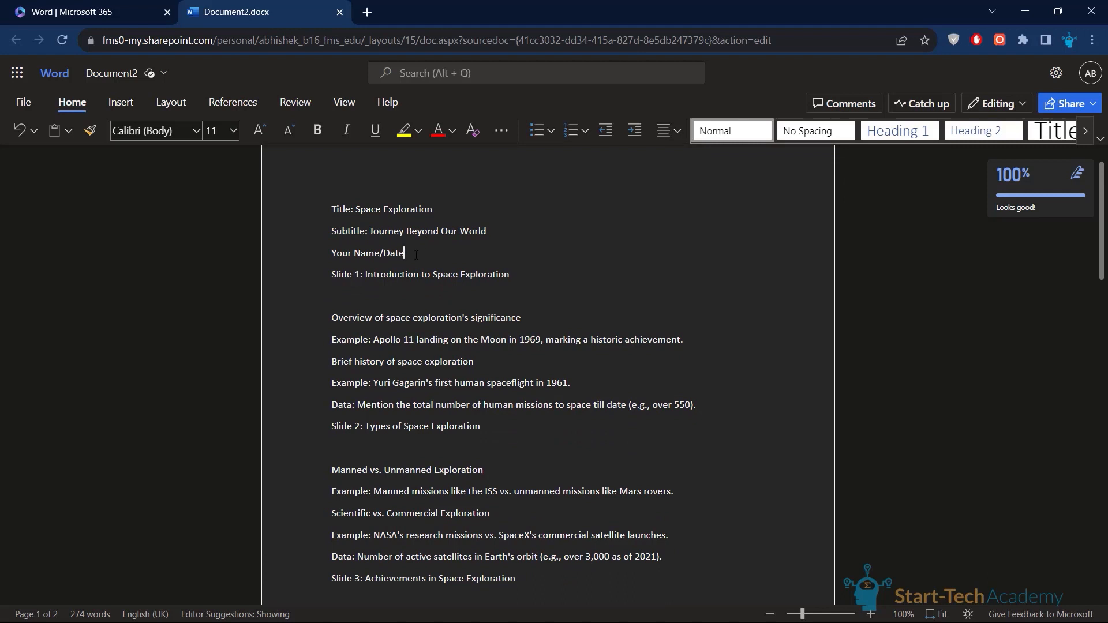
key("enter")
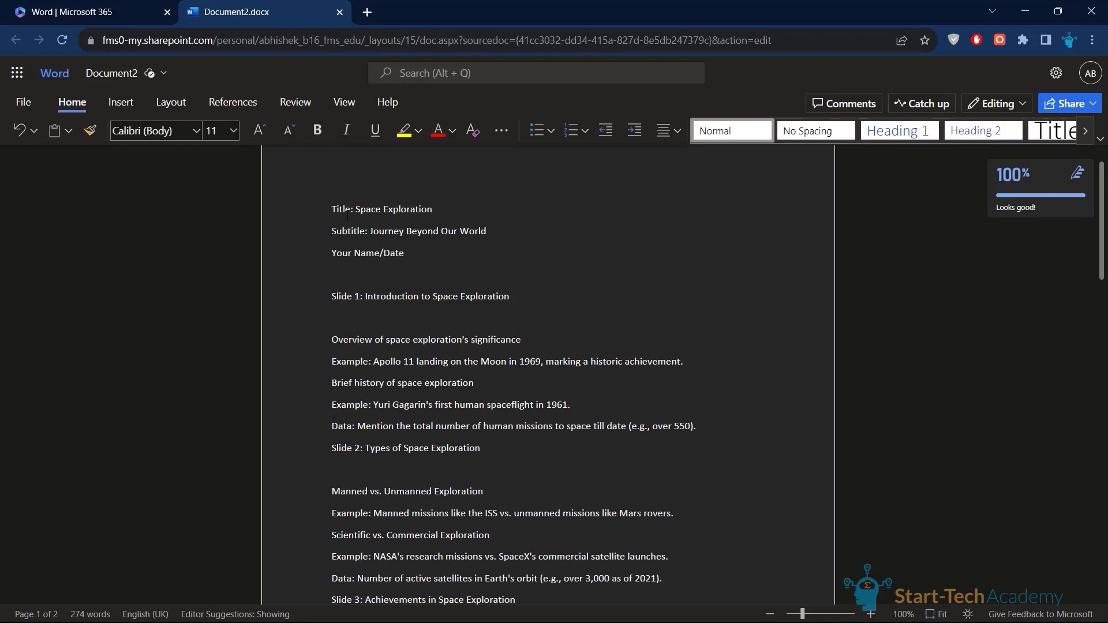
left_click(119, 102)
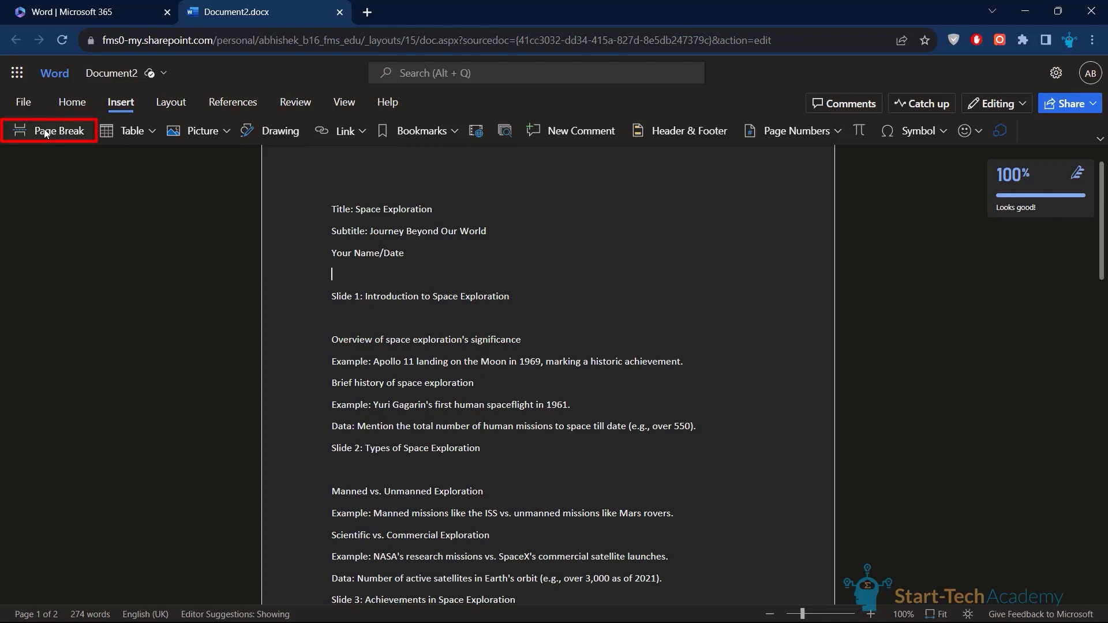
left_click(49, 130)
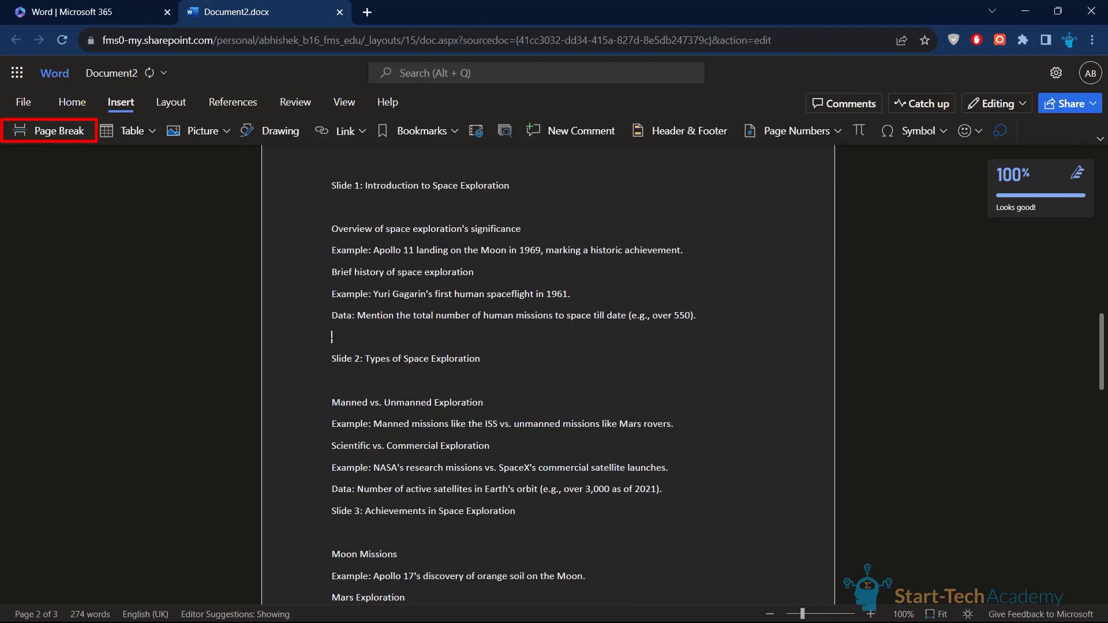
left_click(48, 130)
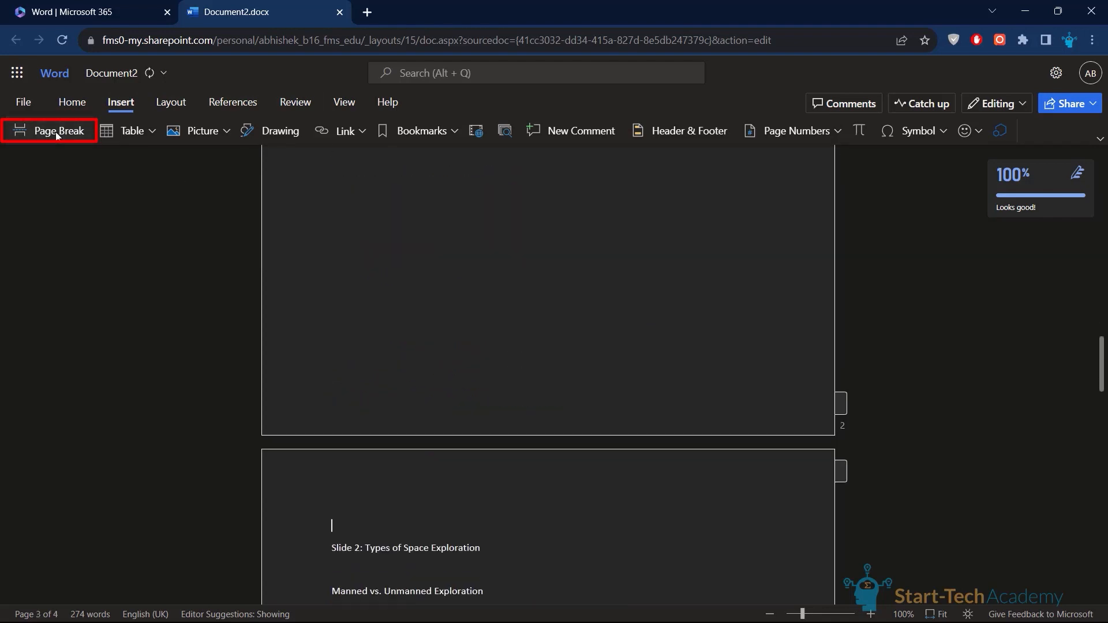
Step: Start the Slide 4 and Slide 6: Conclusion sections on new pages, giving seven pages total
scroll("down", 3)
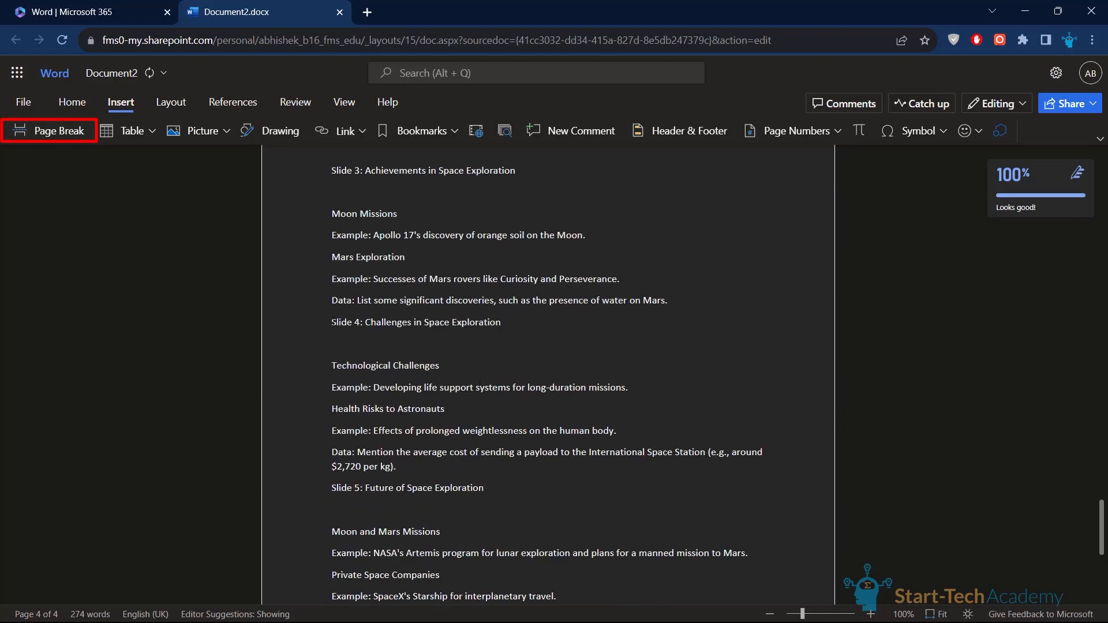
left_click(59, 130)
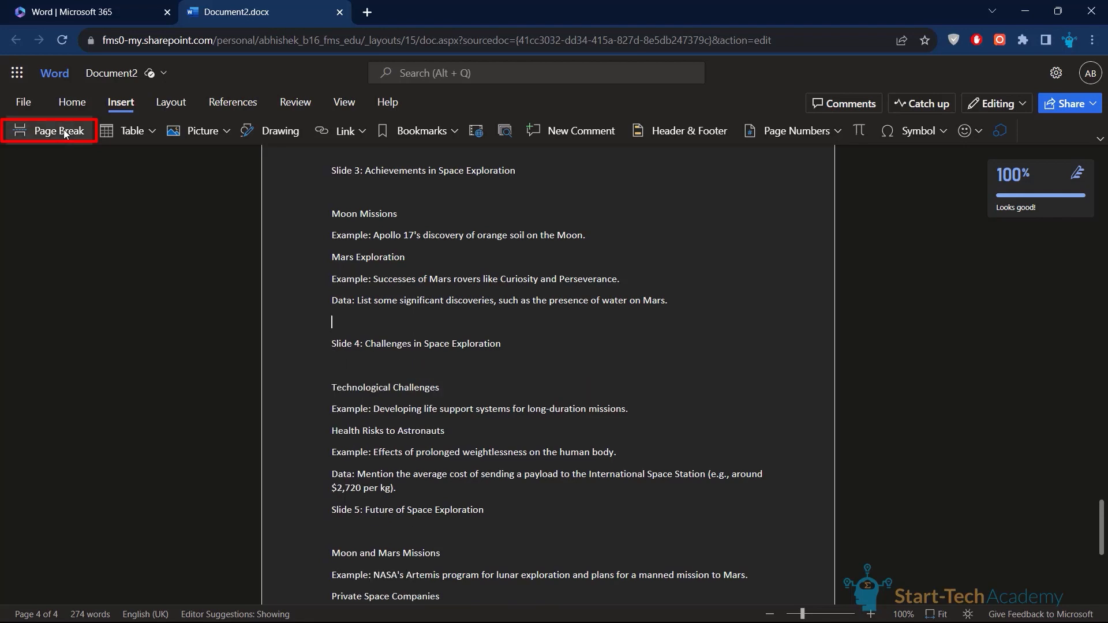
left_click(59, 131)
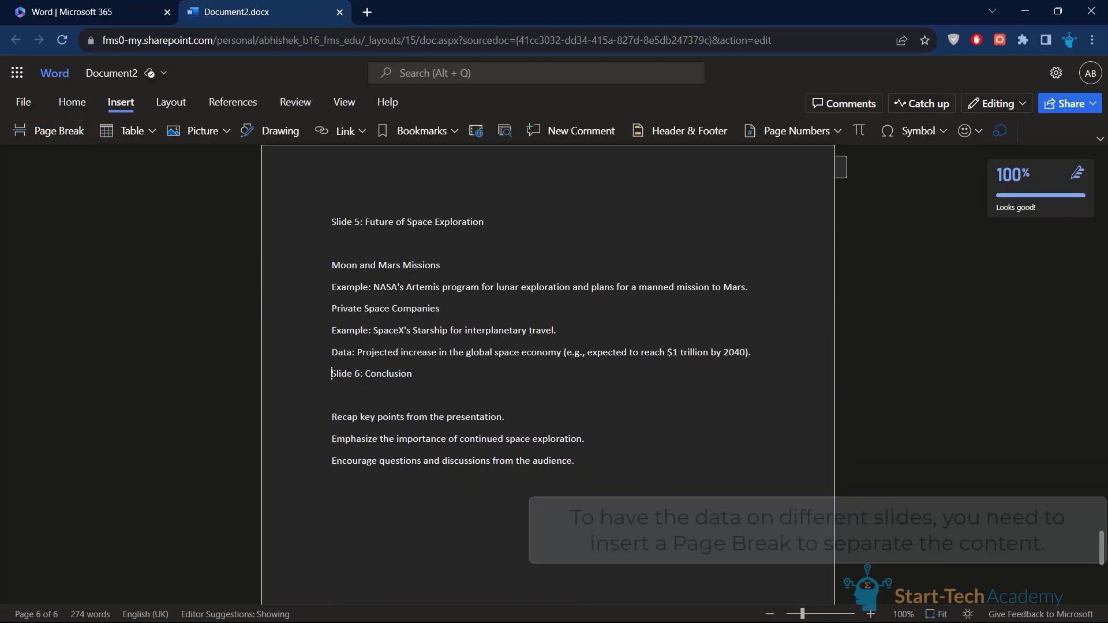
left_click(59, 131)
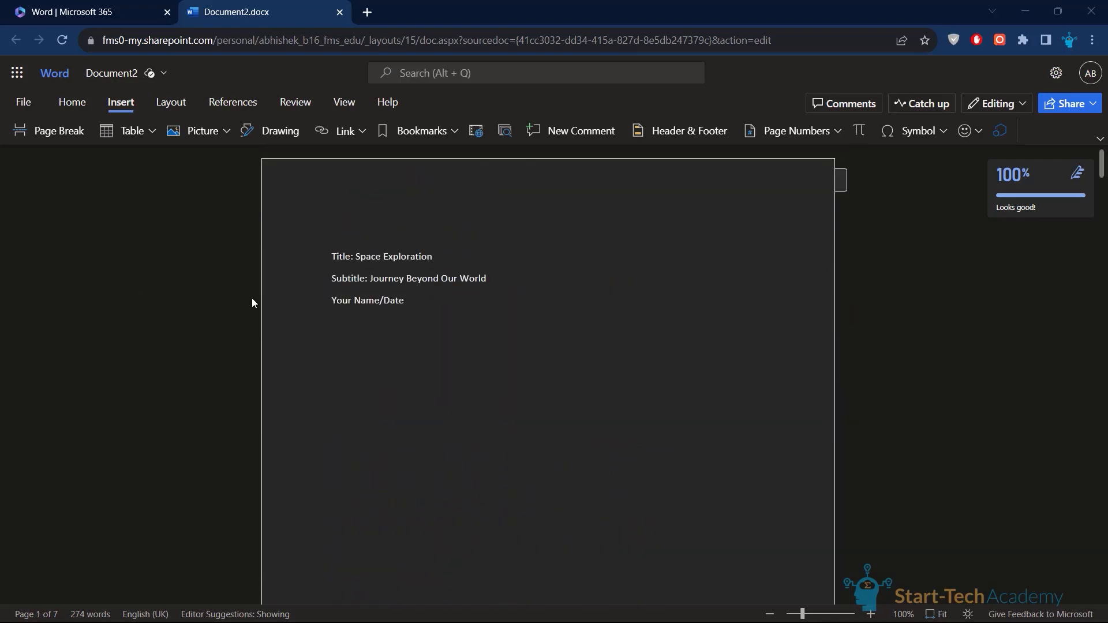
Step: Start File > Export > Export to PowerPoint presentation (preview) to reach the design theme choices
left_click(22, 103)
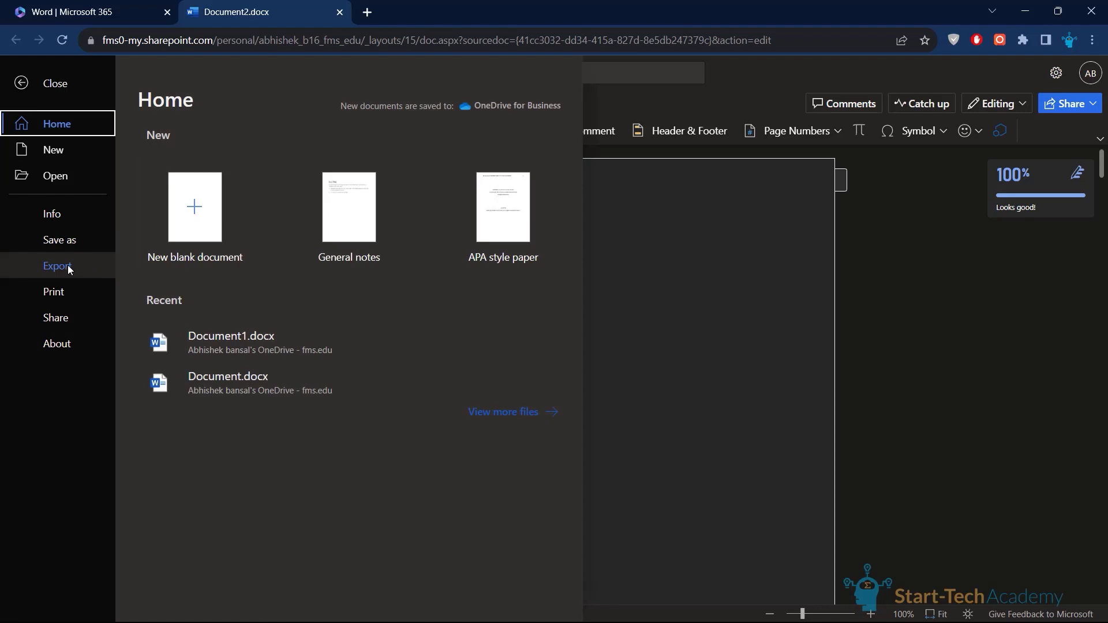
left_click(57, 265)
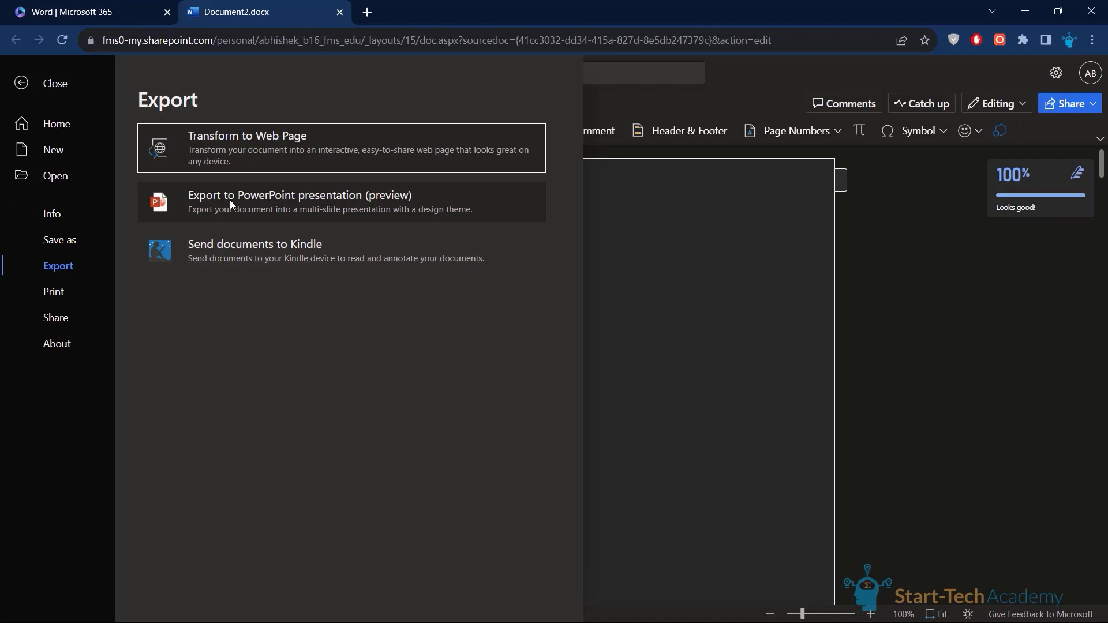
left_click(298, 201)
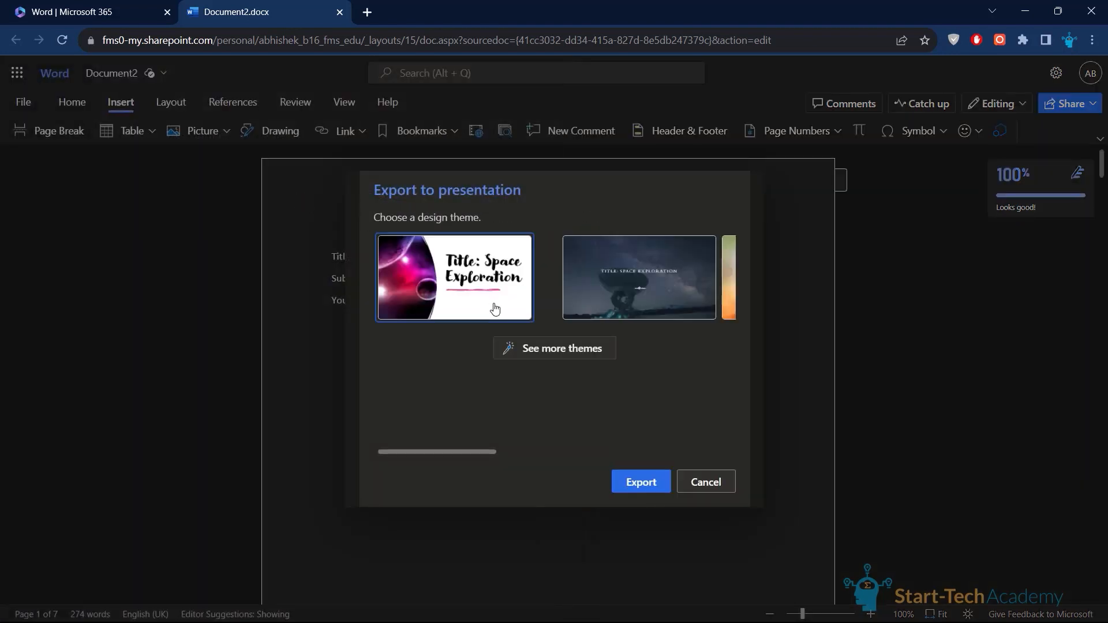
mouse_move(496, 309)
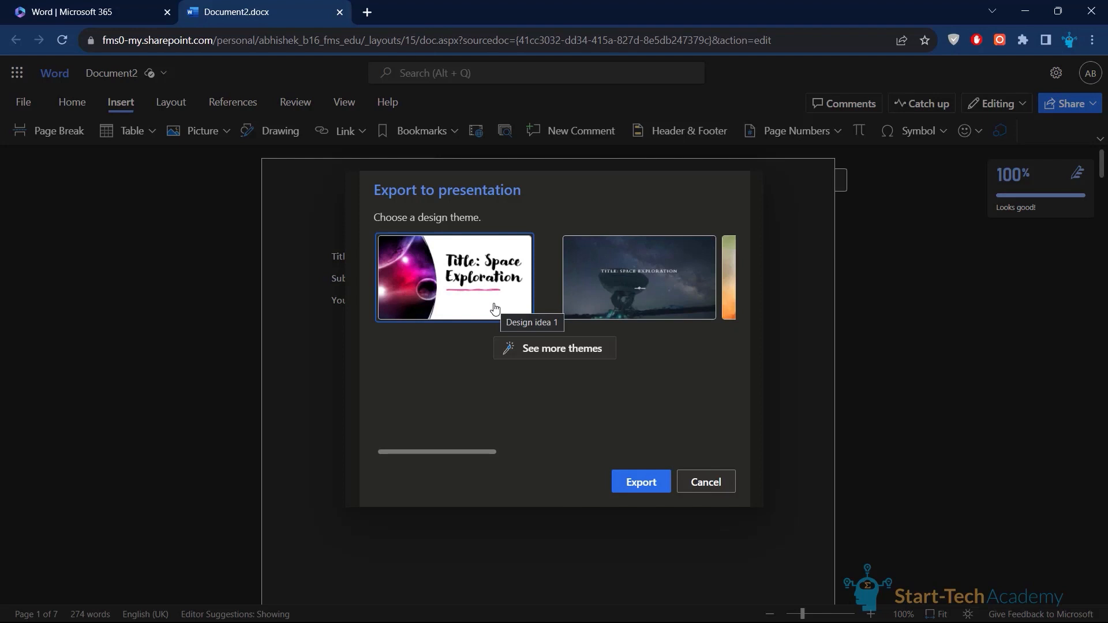
mouse_move(555, 453)
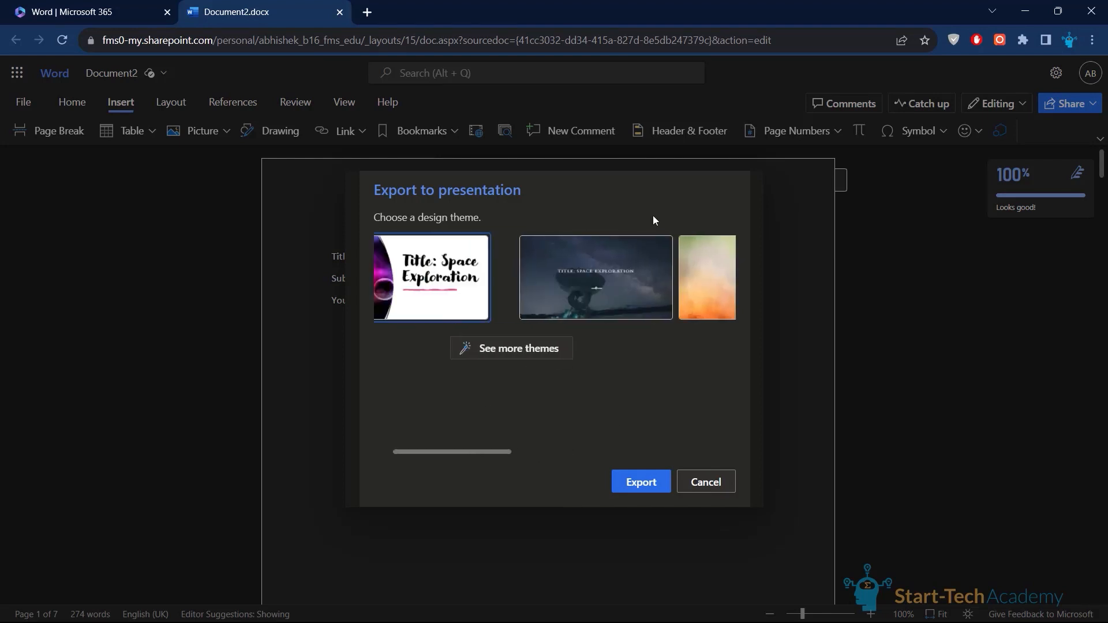
mouse_move(600, 297)
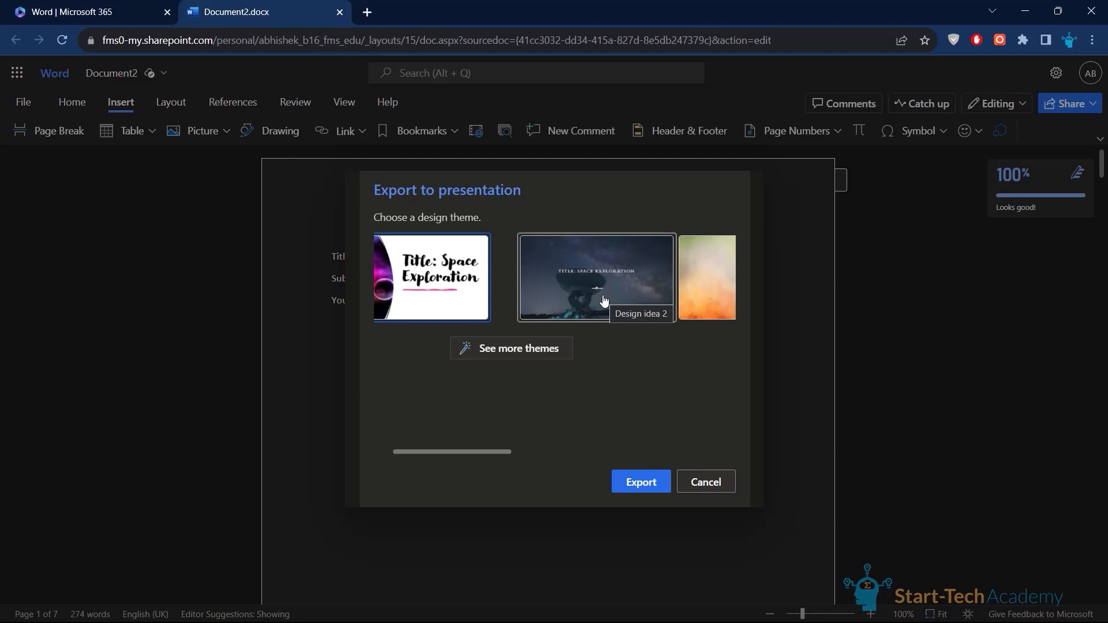
Step: Export with Design idea 2, the dark night-sky telescope theme, and open the new four-slide deck
left_click(595, 277)
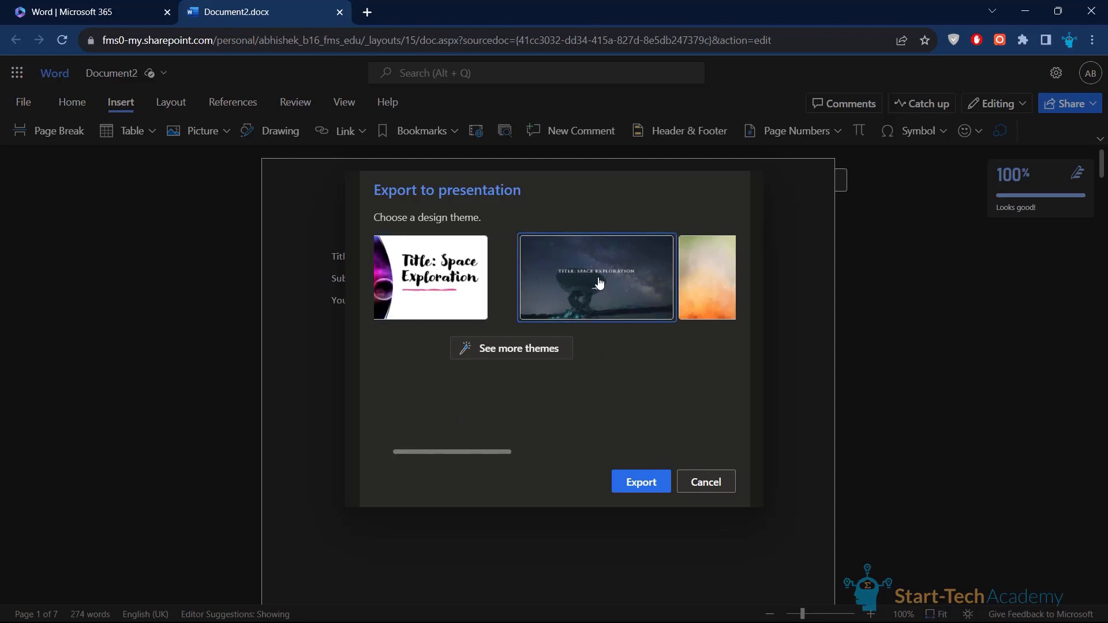
left_click(640, 481)
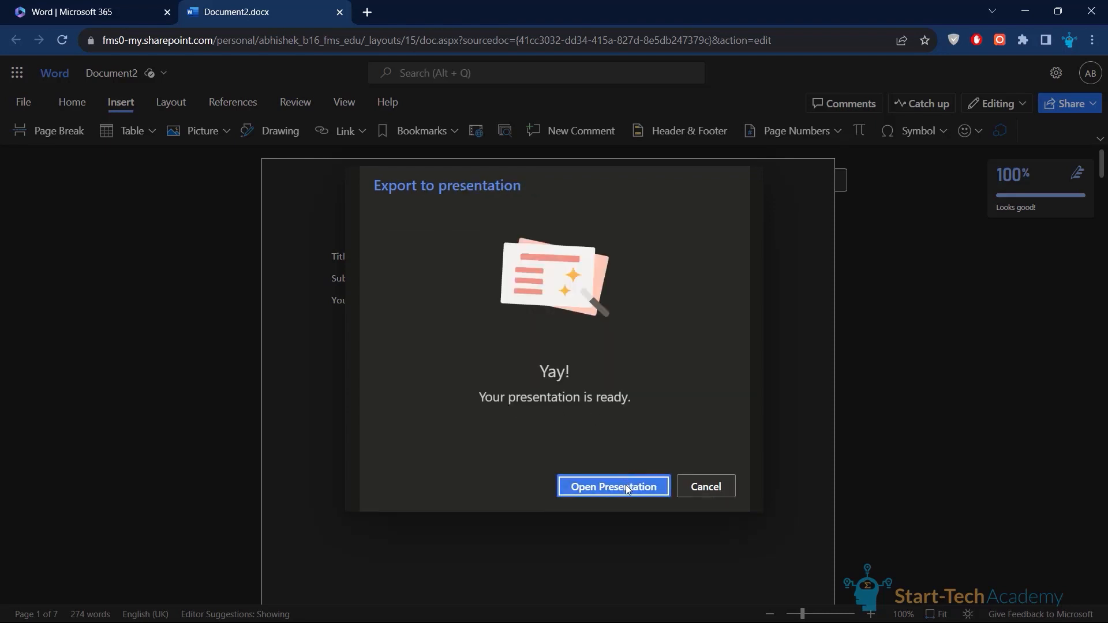
left_click(612, 486)
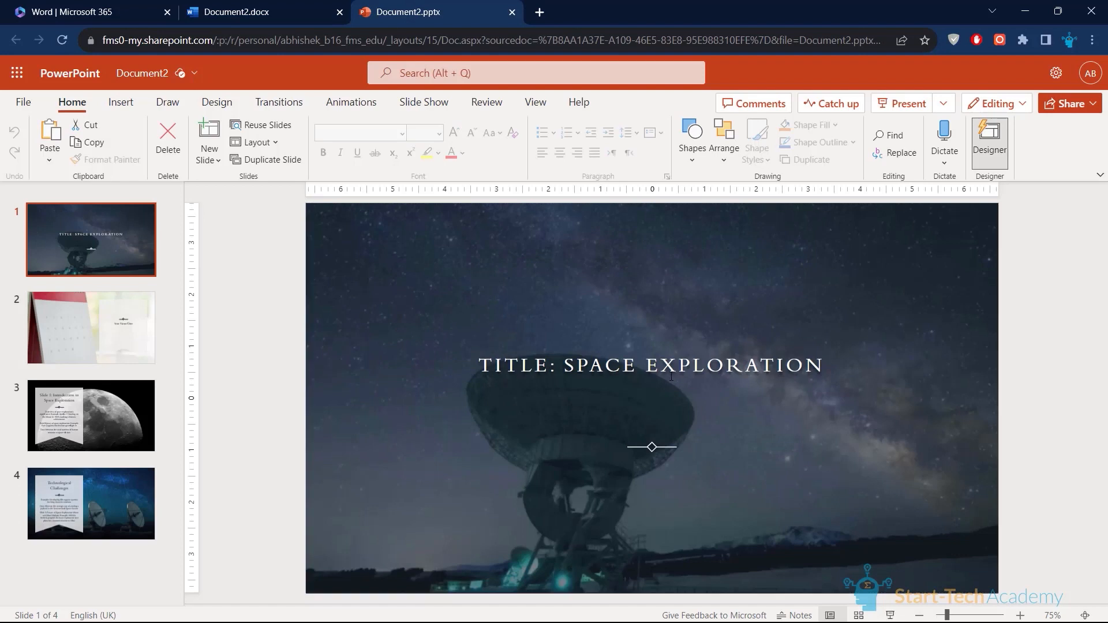
Step: Turn on Designer and show suggestions for slide 3, Introduction to Space Exploration on the moon photo
left_click(989, 140)
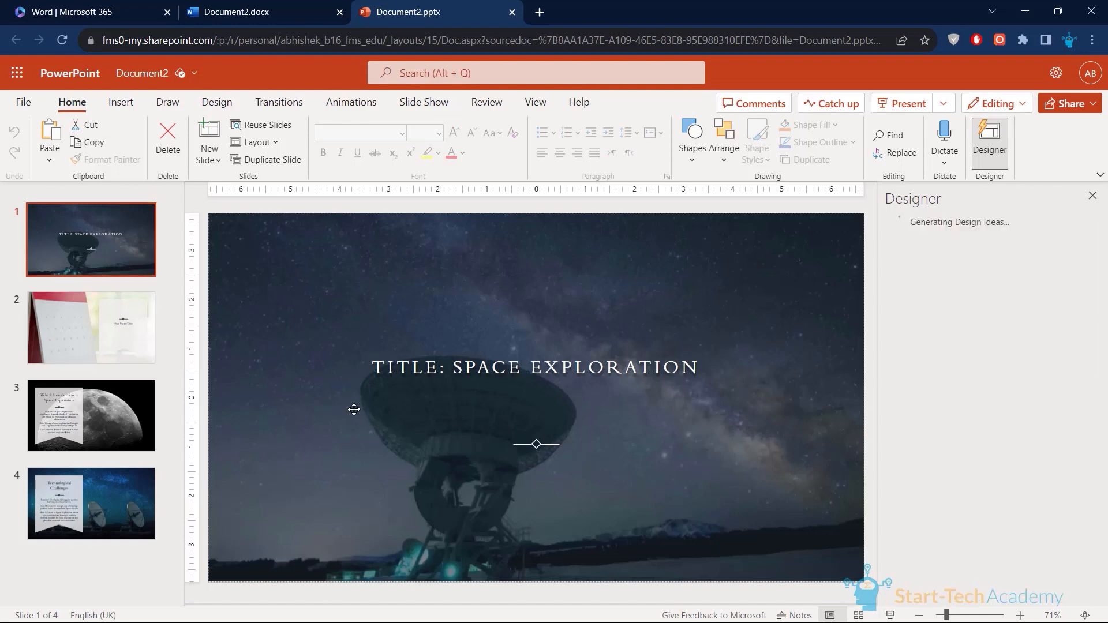
left_click(91, 414)
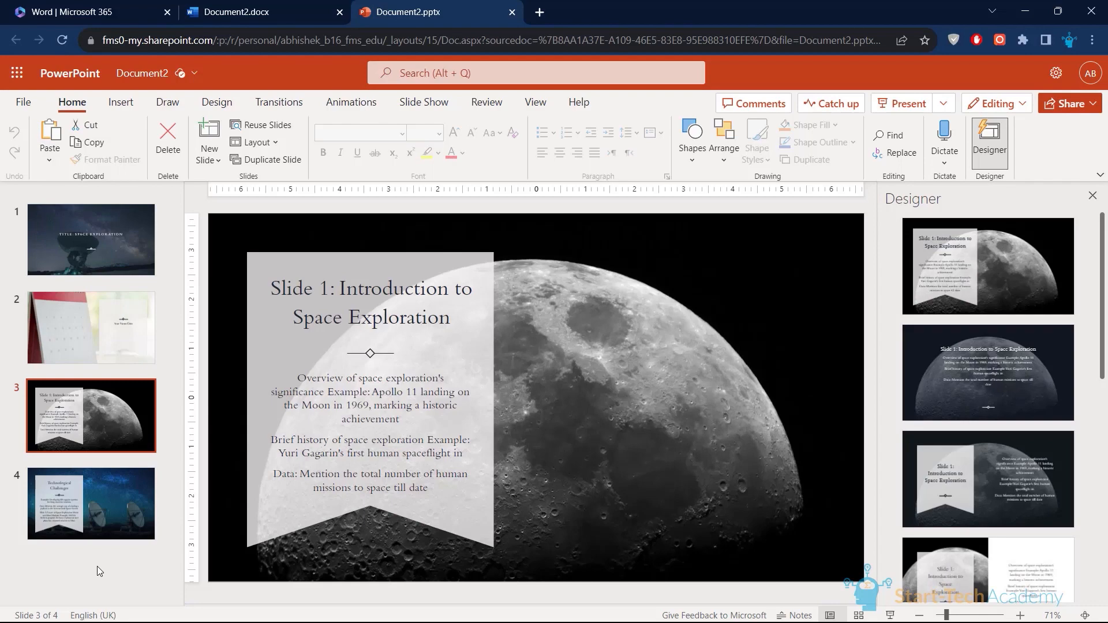
mouse_move(453, 536)
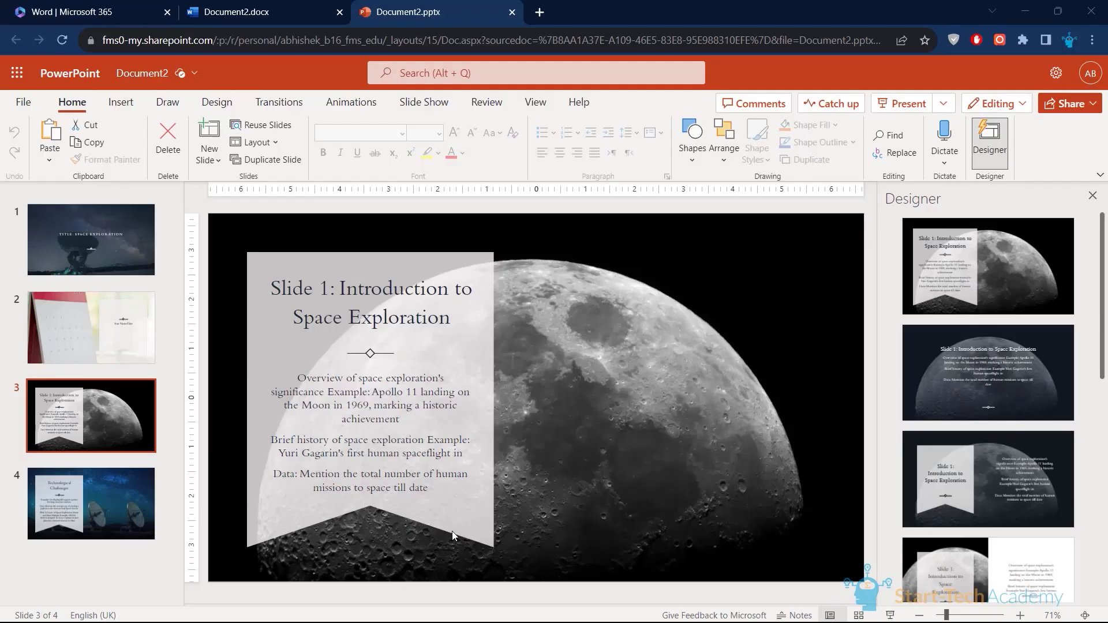